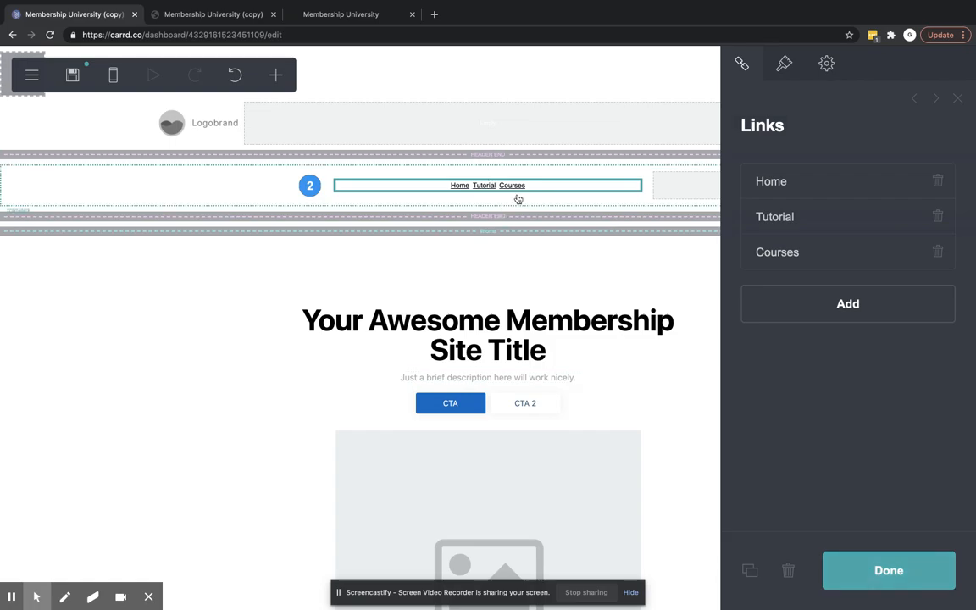
- Add a Buttons element to the second header beside the Home, Tutorial, Courses links
left_click(771, 181)
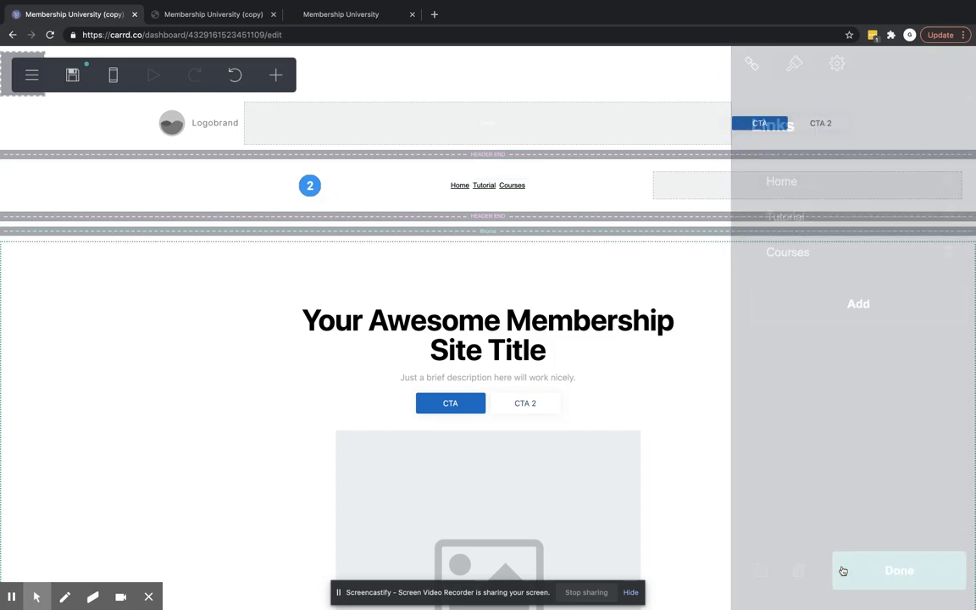
left_click(898, 570)
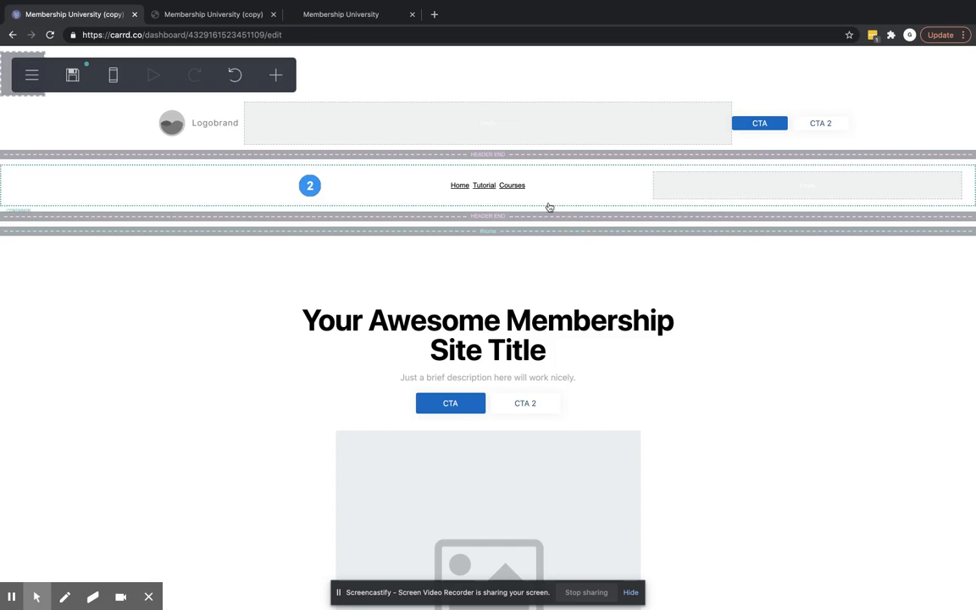
mouse_move(437, 178)
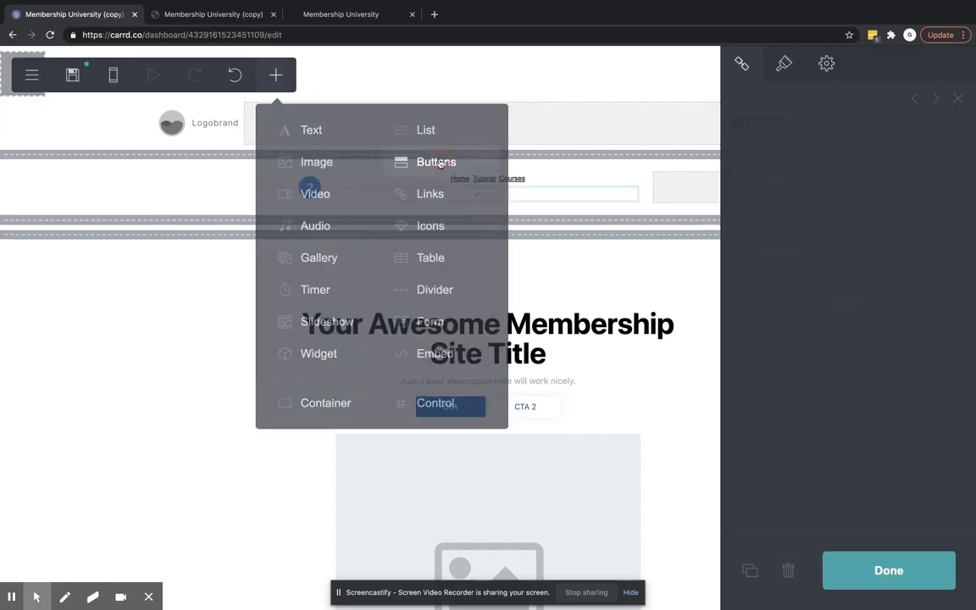
left_click(435, 161)
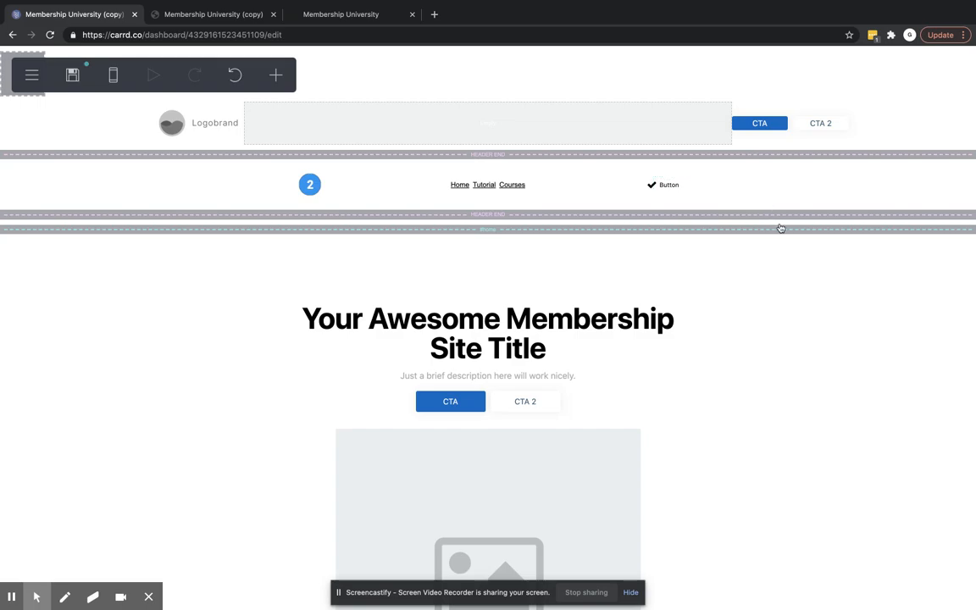
left_click(668, 185)
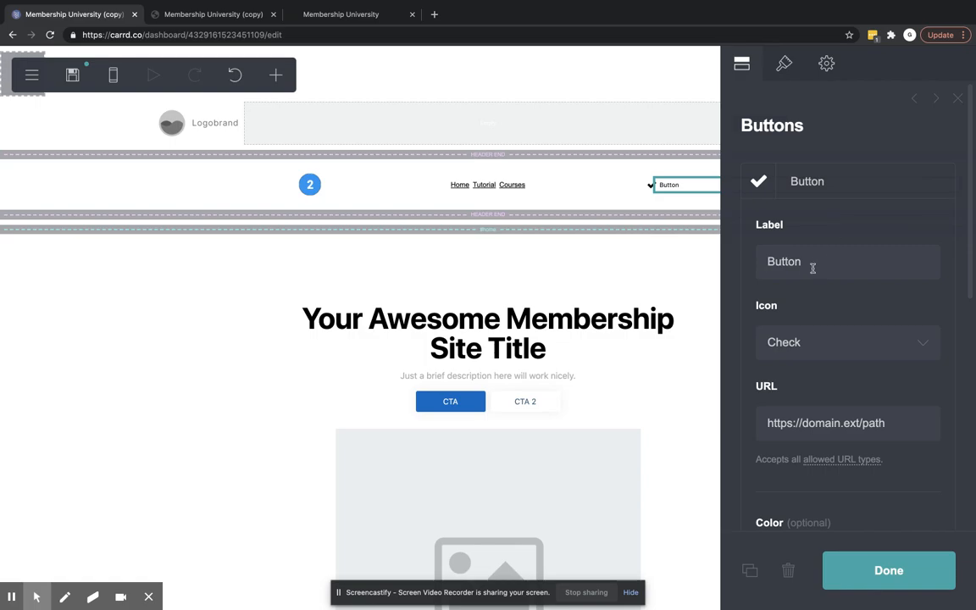
- Label the first button 'Get Started' and add a second button labelled 'Login'
left_click(847, 261)
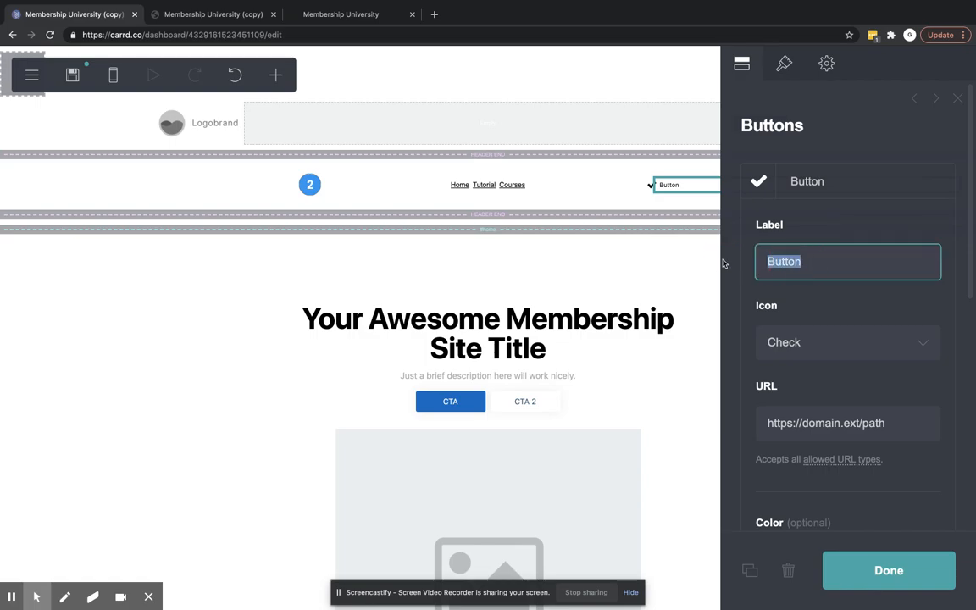
type("Get Started")
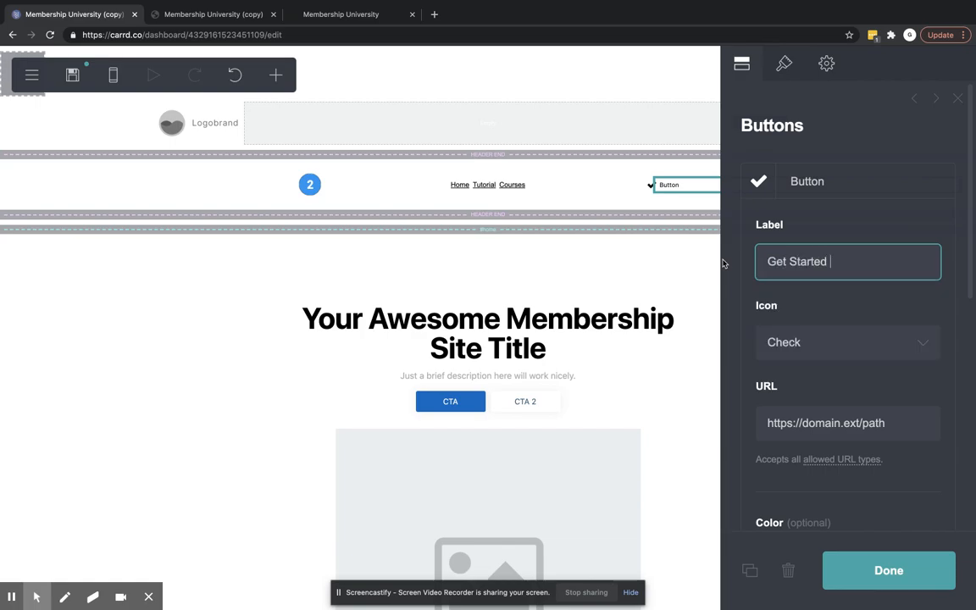
key("Backspace")
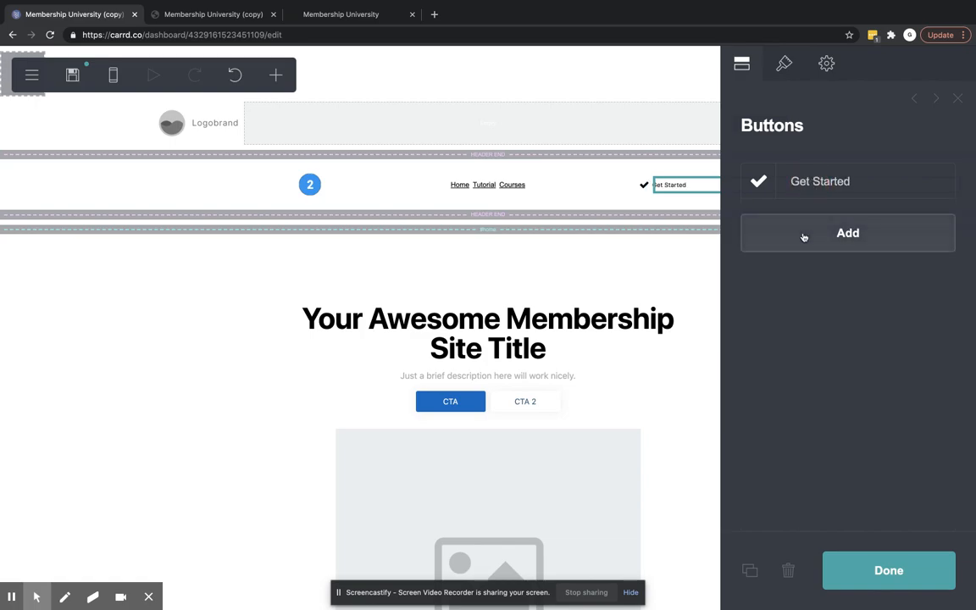
left_click(847, 232)
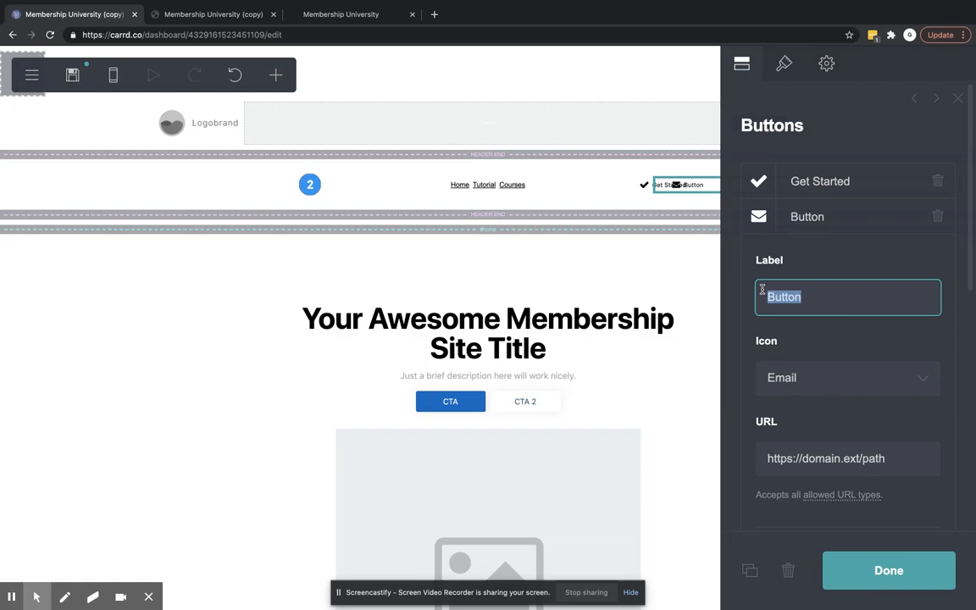
type("Login")
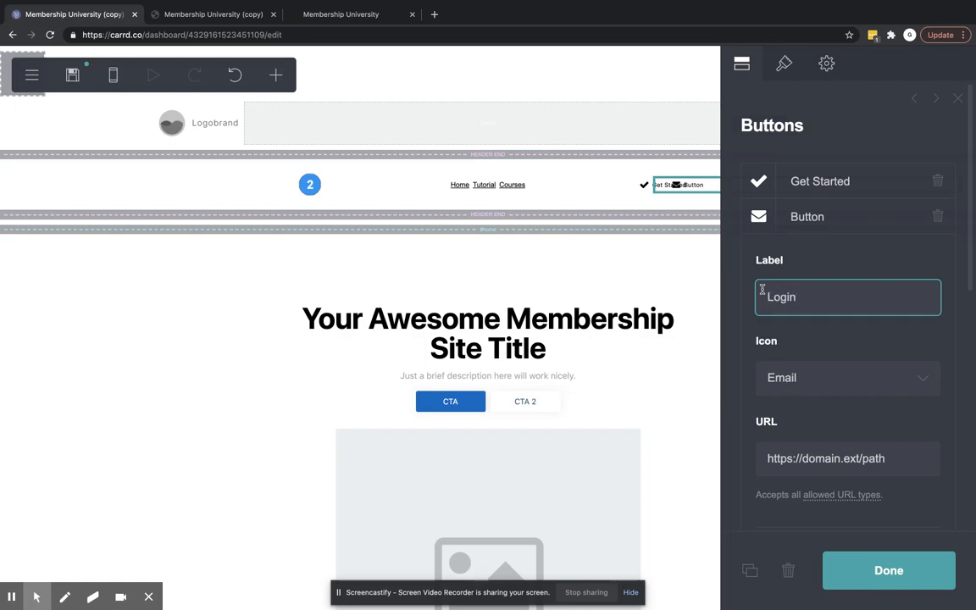
type("Login")
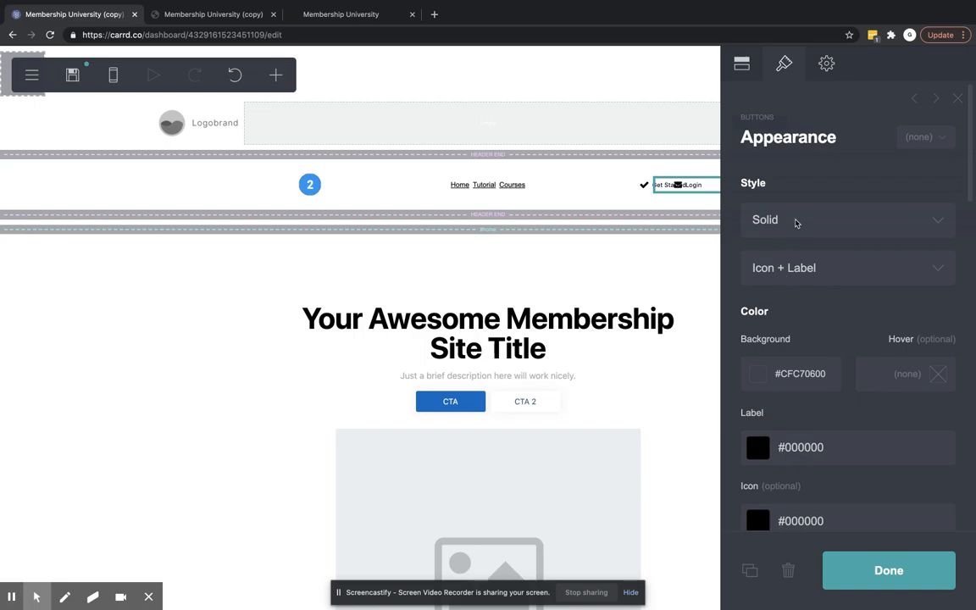
- Keep Style Solid and set both buttons to Label Only, removing their icons
left_click(847, 219)
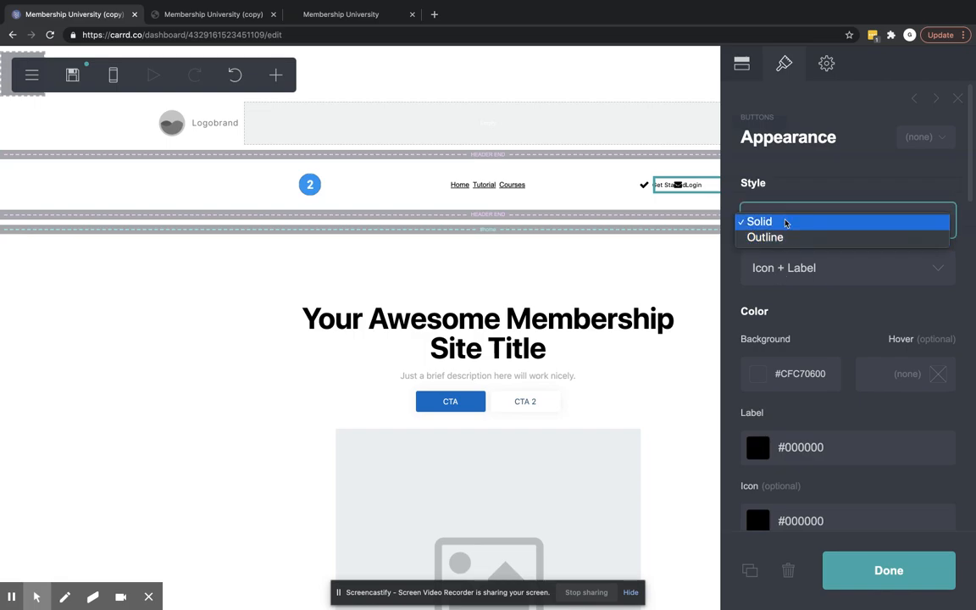
left_click(845, 267)
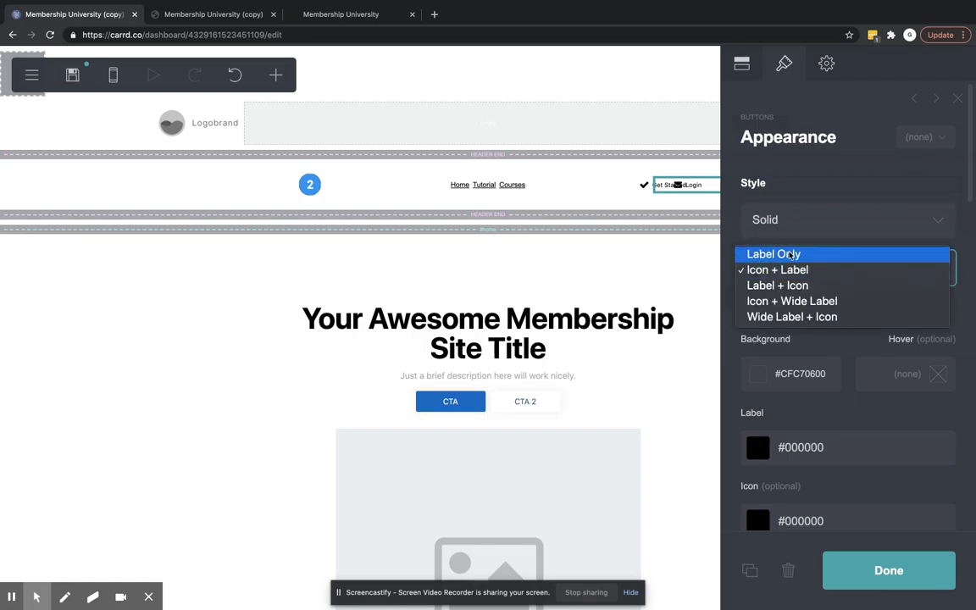
left_click(772, 254)
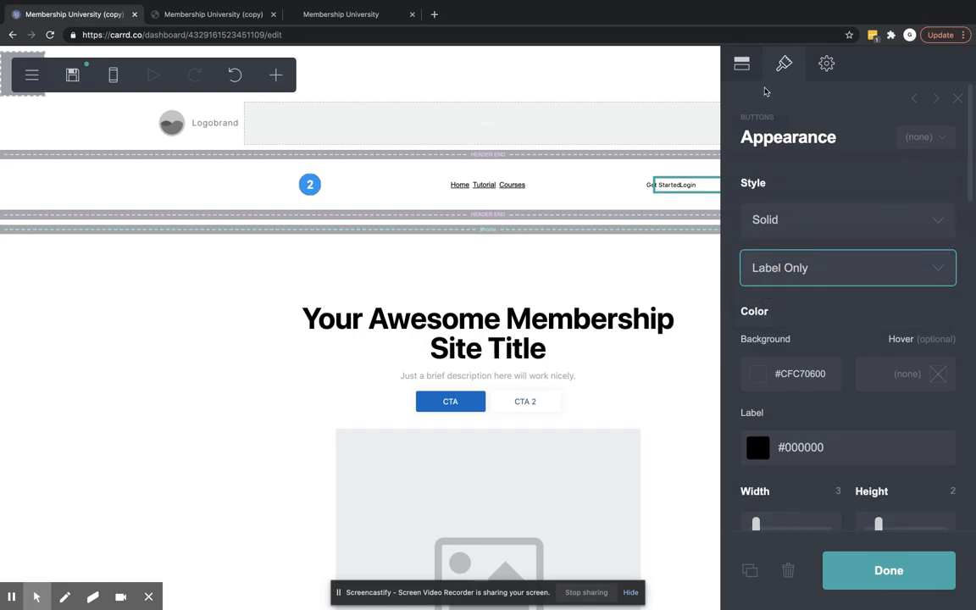
scroll("down", 3)
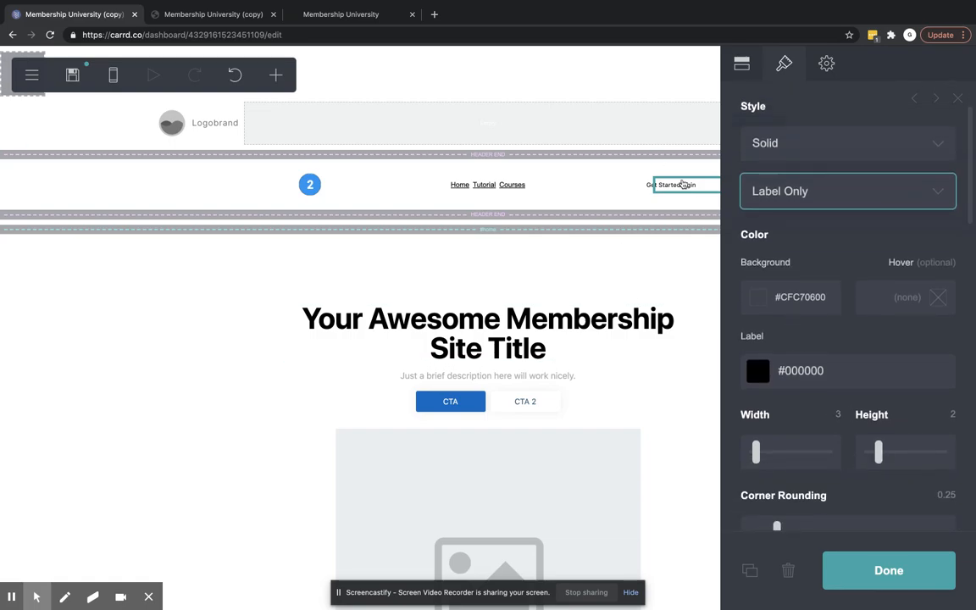
left_click(830, 414)
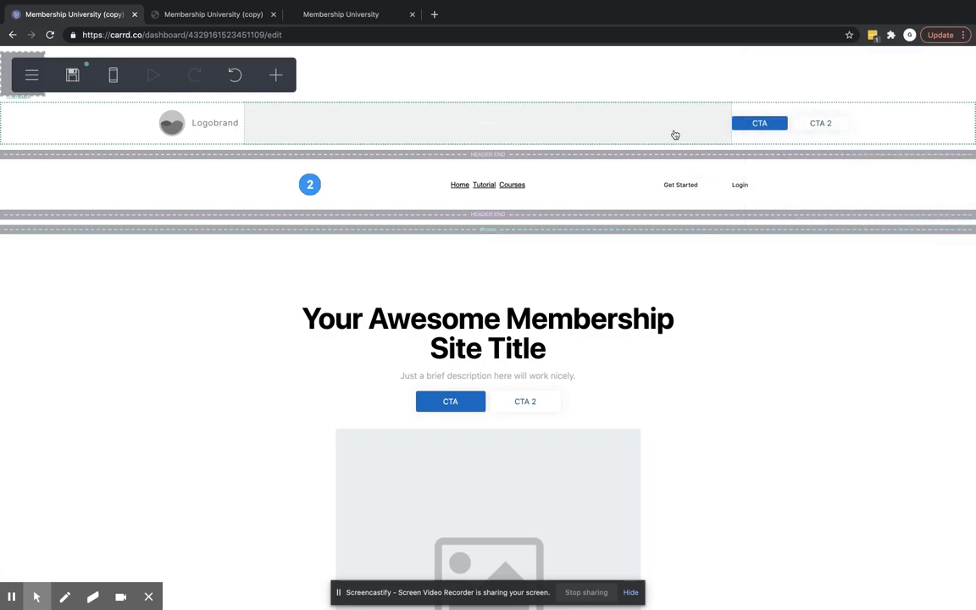
- Try the Column layout for the buttons, leaving just Get Started in the header
left_click(680, 185)
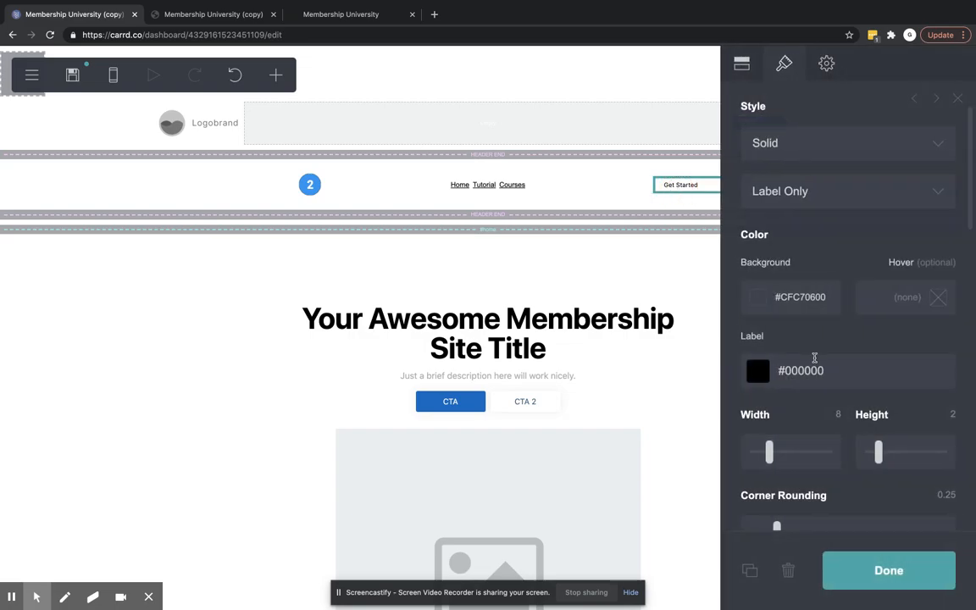
scroll("down", 3)
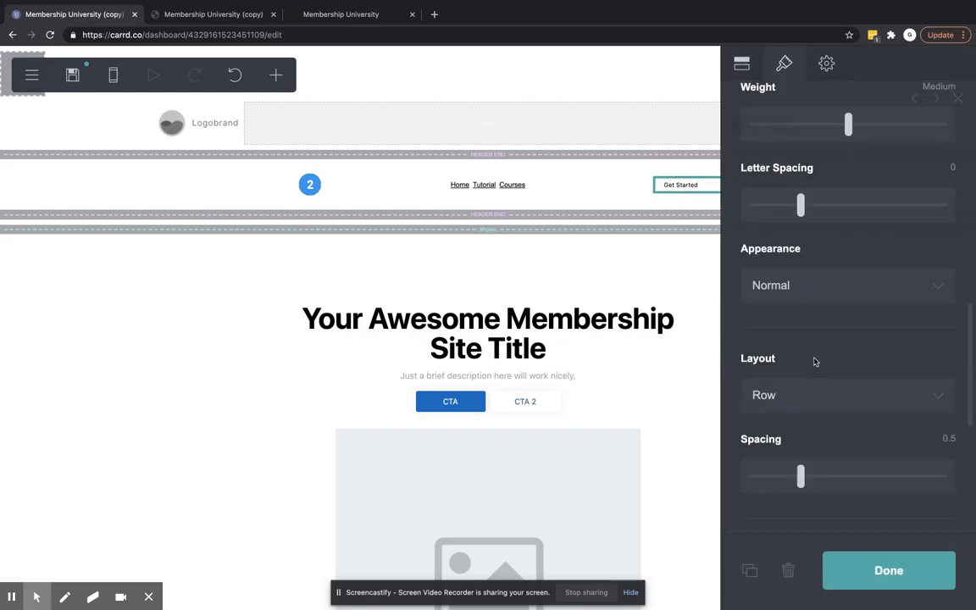
left_click(847, 394)
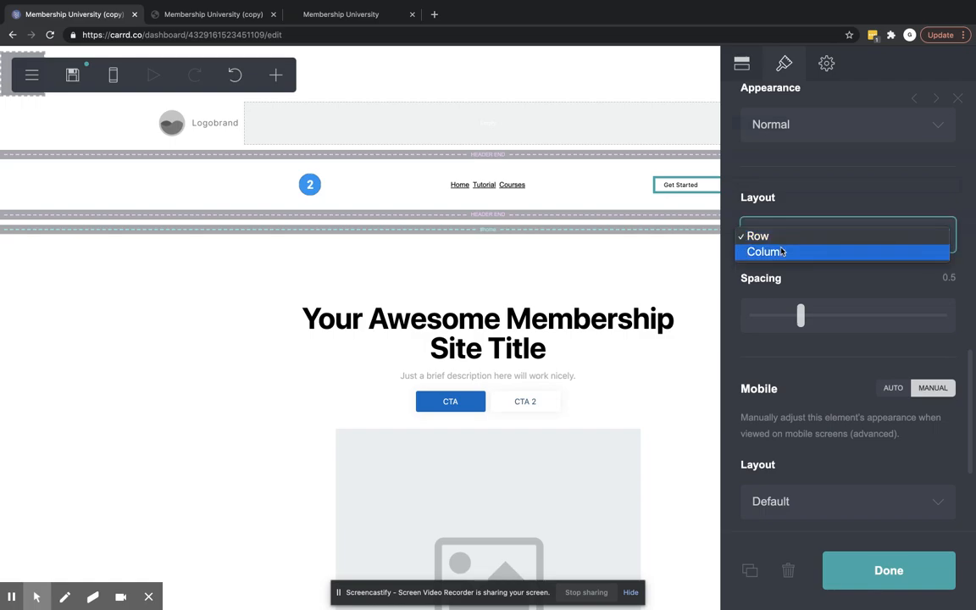
left_click(763, 252)
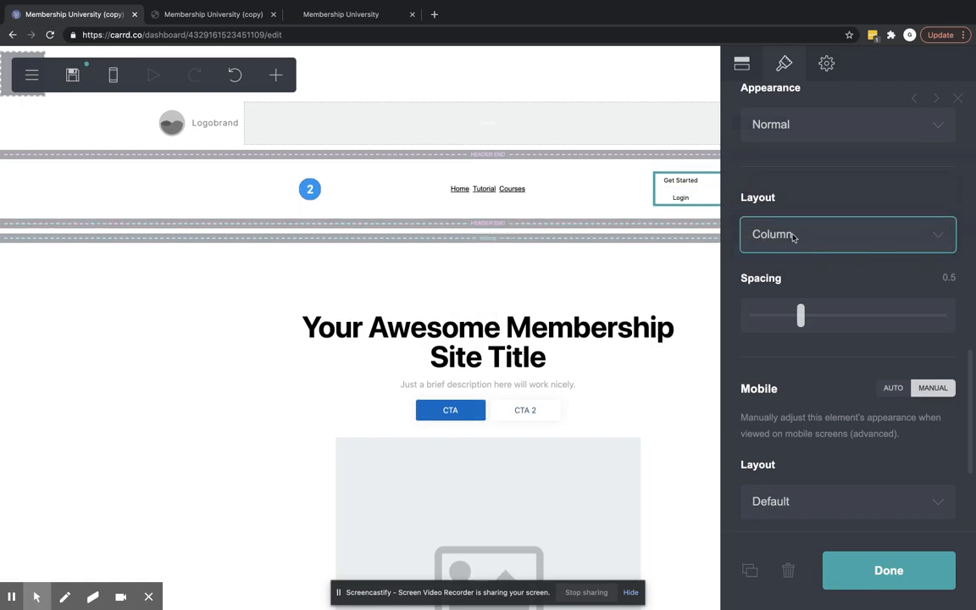
left_click(847, 233)
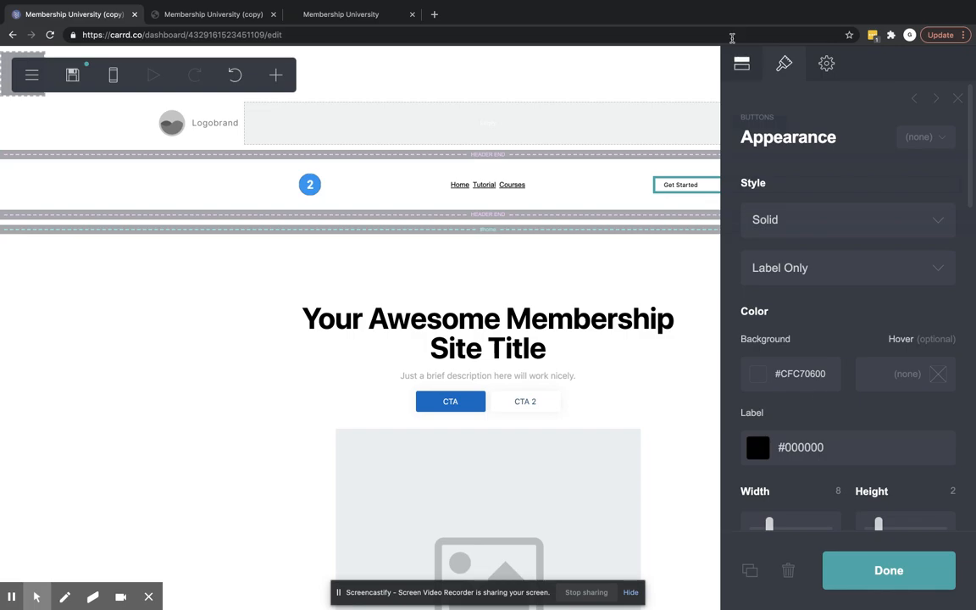
mouse_move(784, 353)
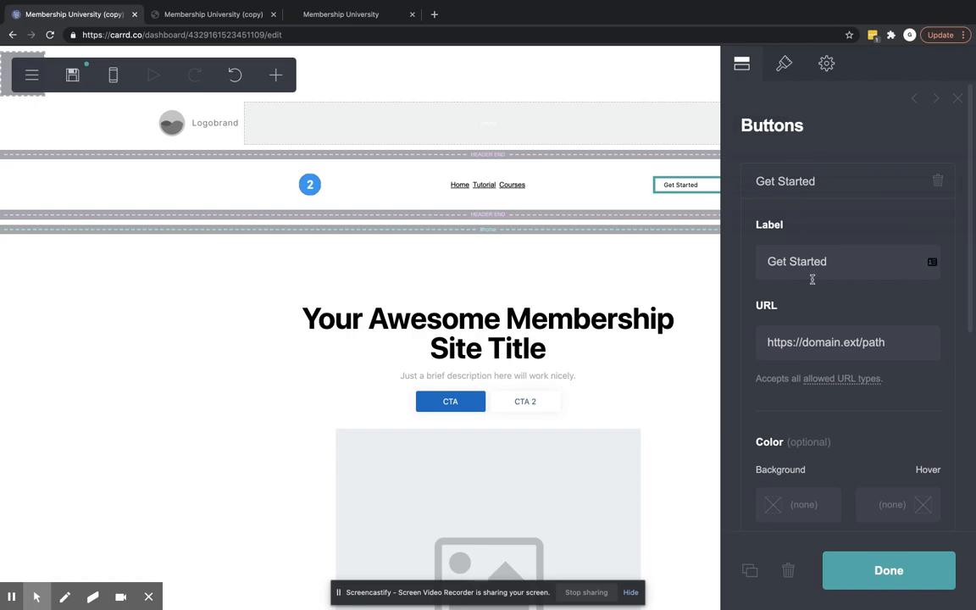
- Give the Get Started button a red background
left_click(797, 503)
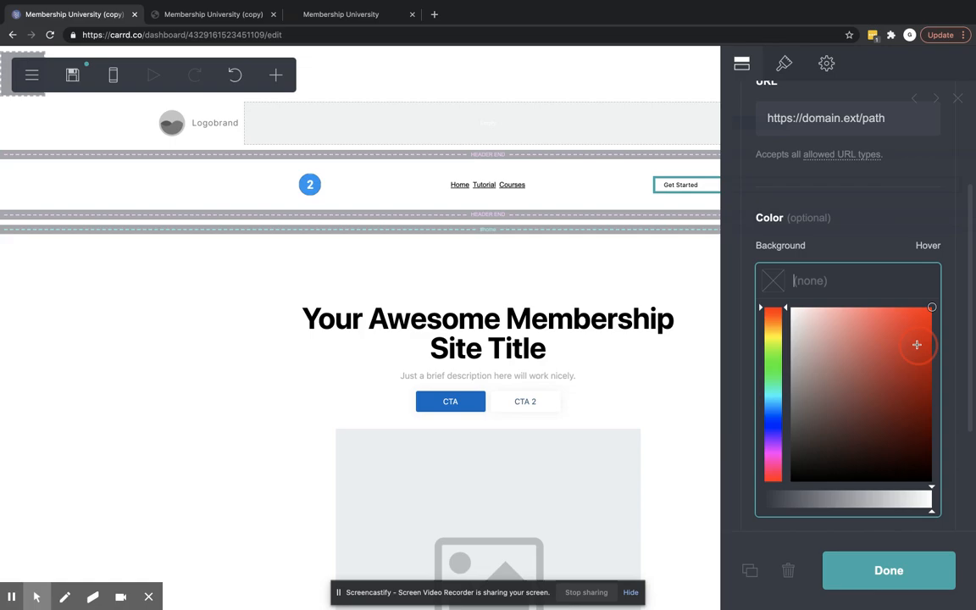
left_click(917, 345)
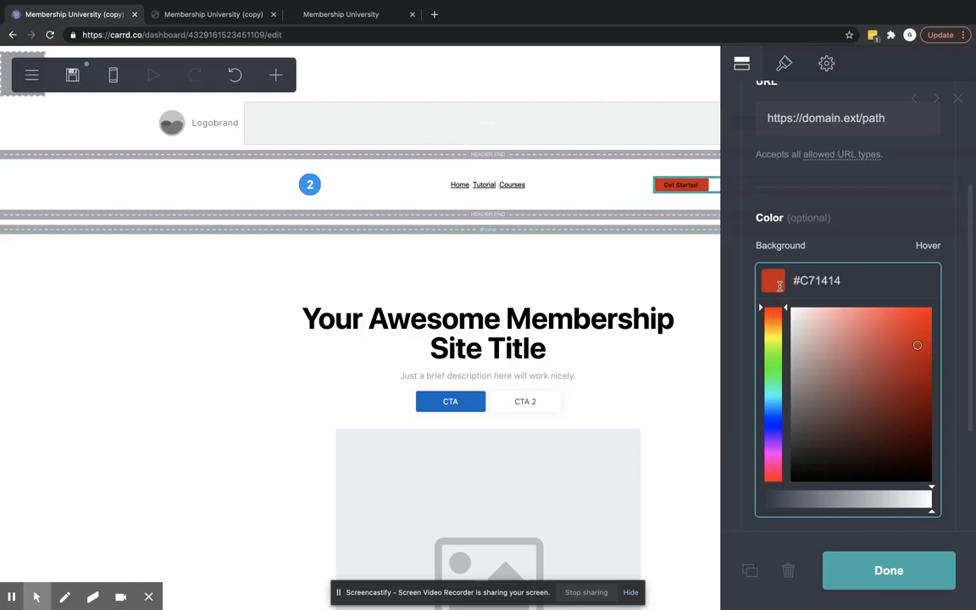
left_click(771, 280)
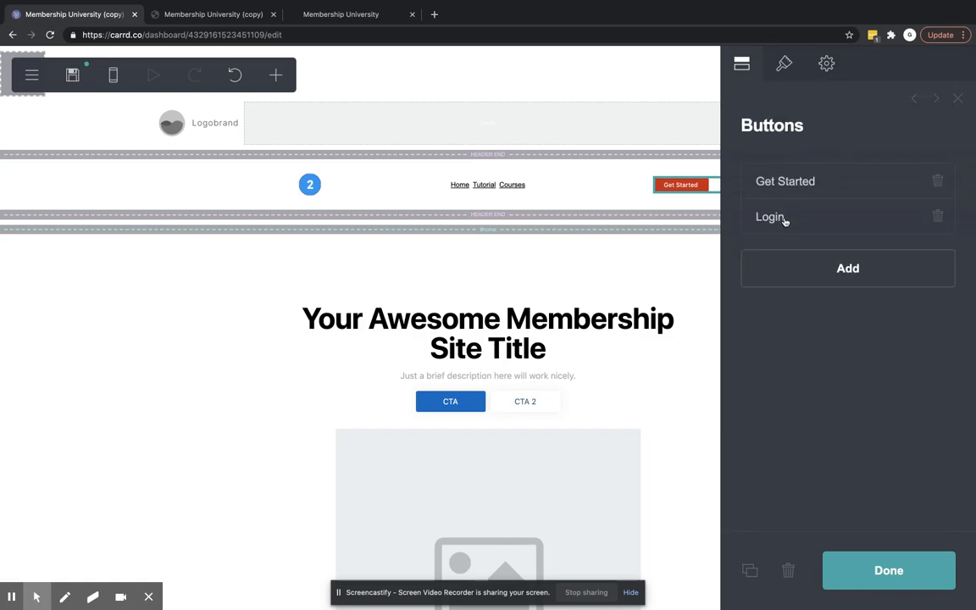
- Give the Login button a green background (#00FF0A, adjusted to #06C40E)
left_click(770, 217)
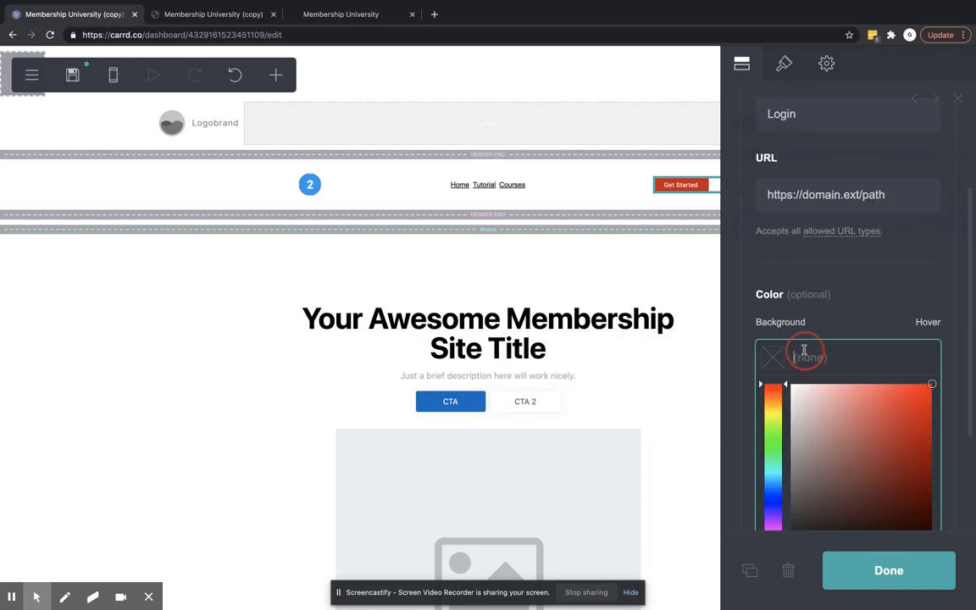
type("#00FF0A")
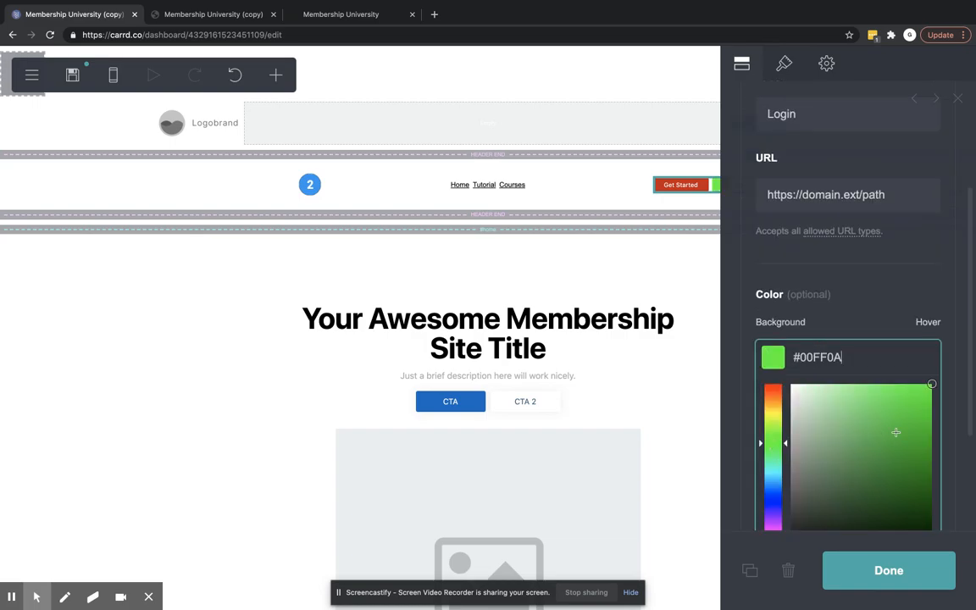
left_click(927, 423)
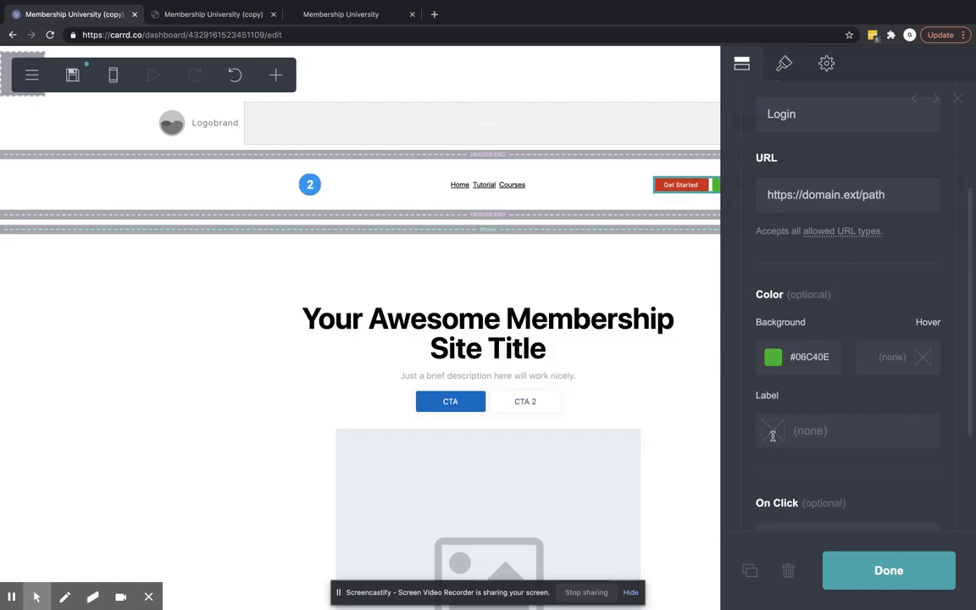
left_click(772, 431)
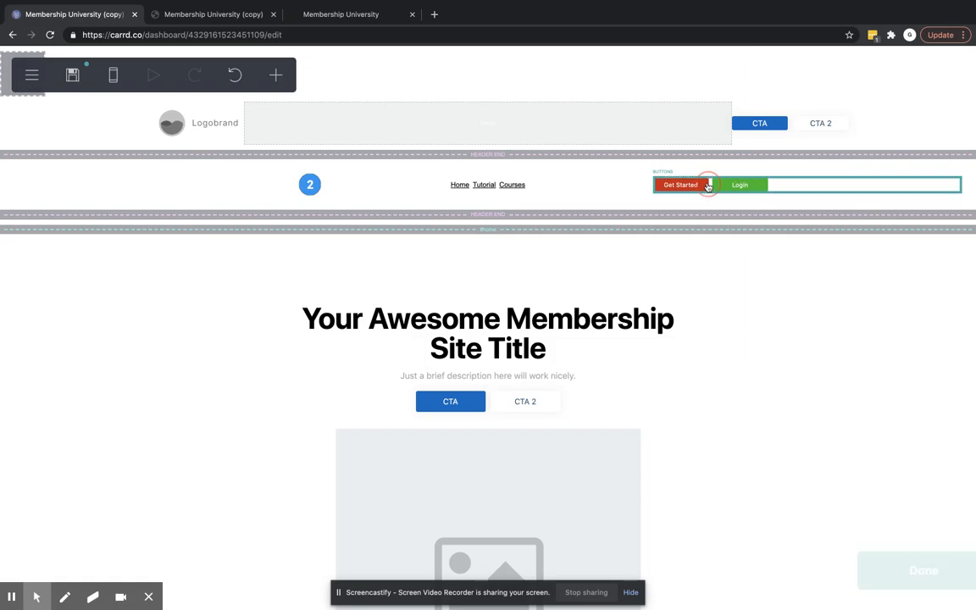
- Adjust the buttons' default background shade in the Appearance settings
left_click(739, 185)
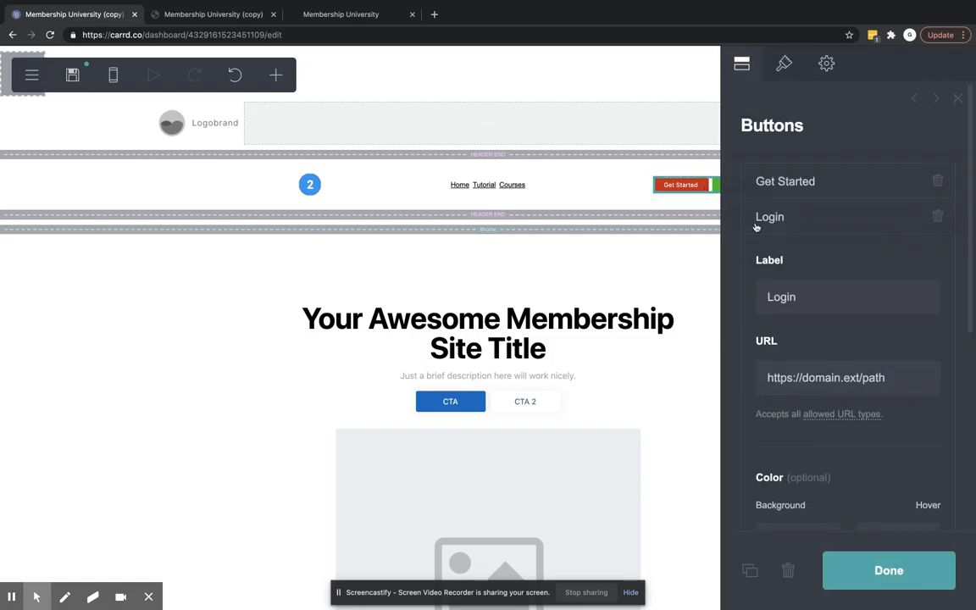
scroll("down", 3)
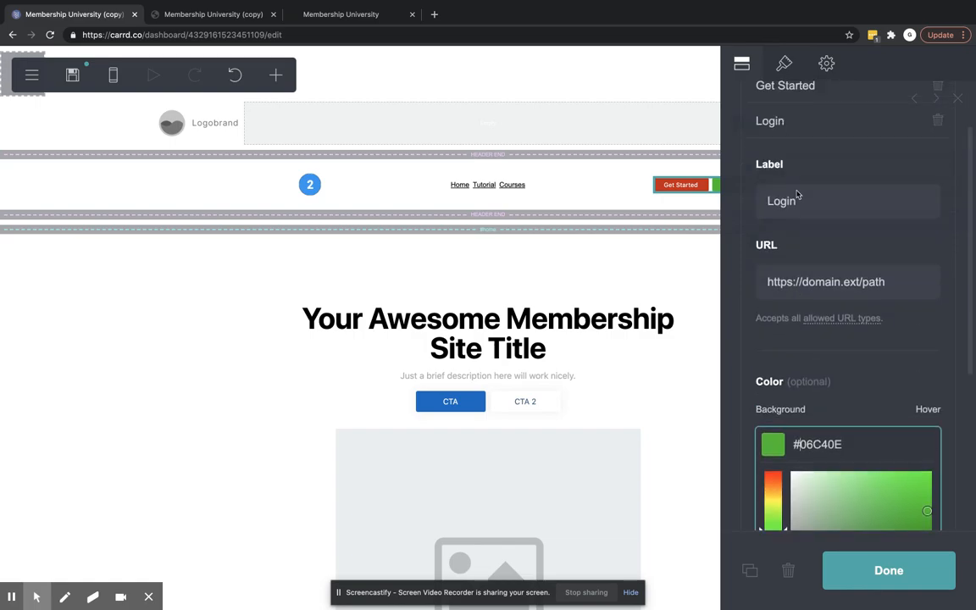
left_click(784, 63)
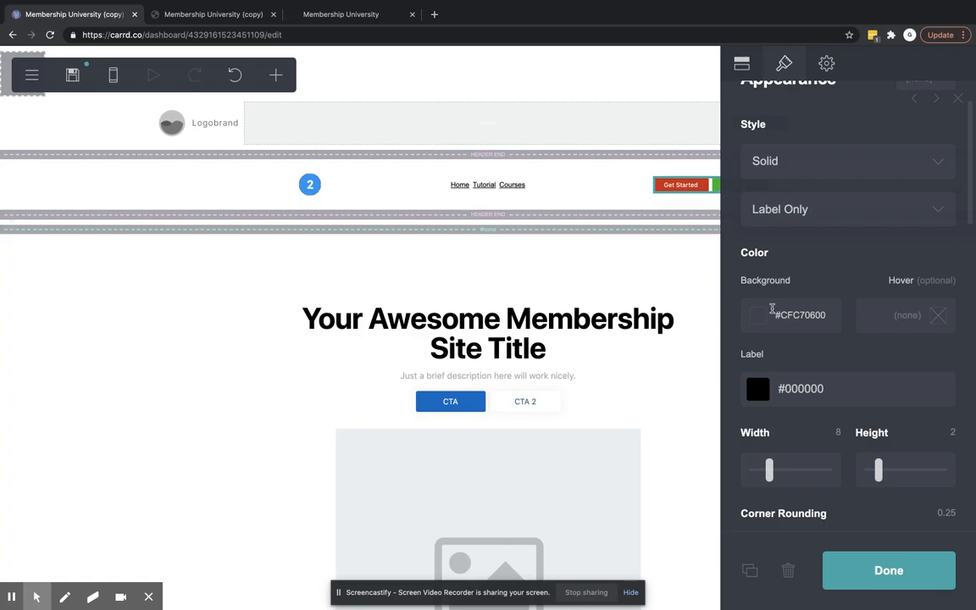
left_click(756, 314)
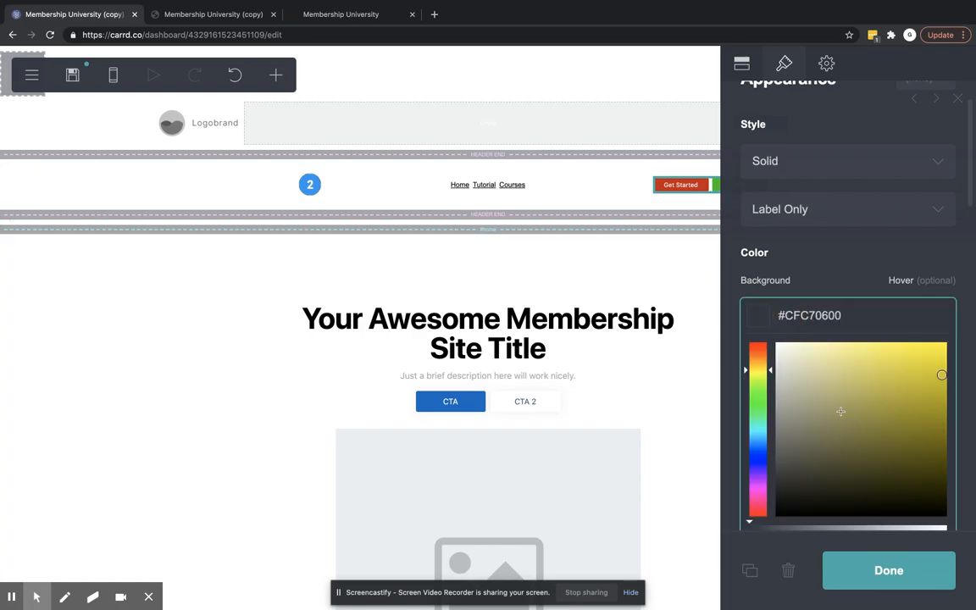
left_click_drag(940, 374, 938, 394)
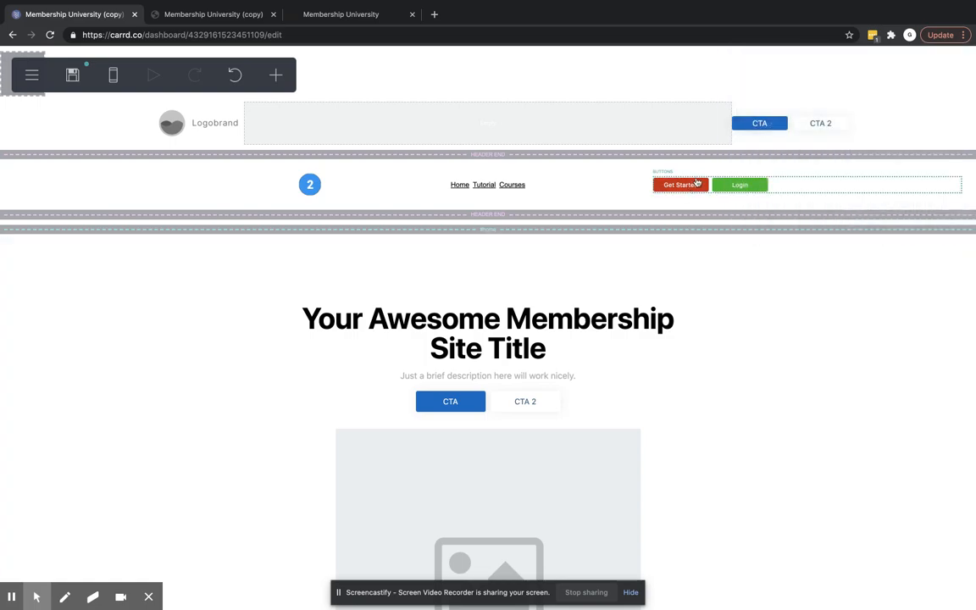
left_click(680, 184)
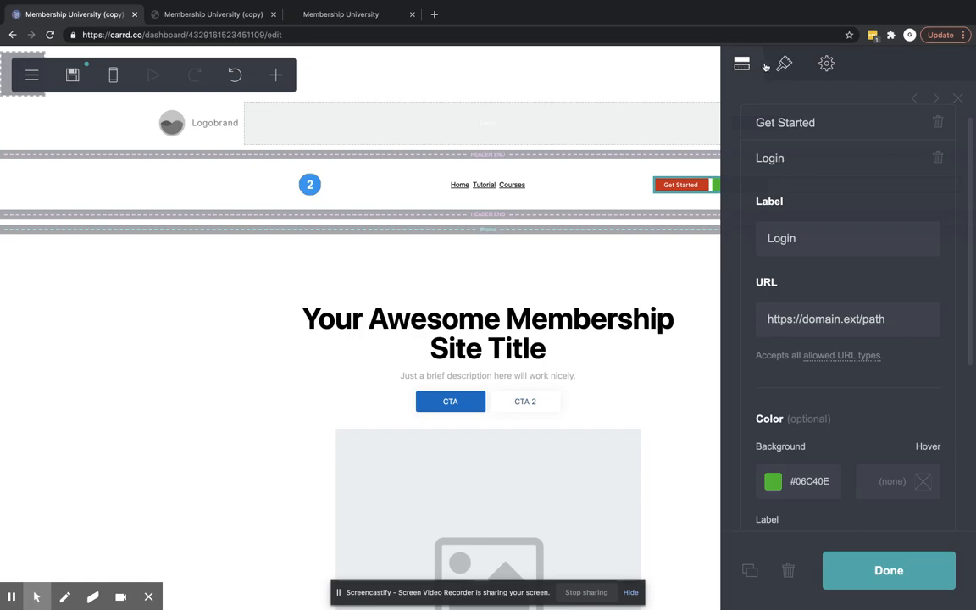
left_click(783, 64)
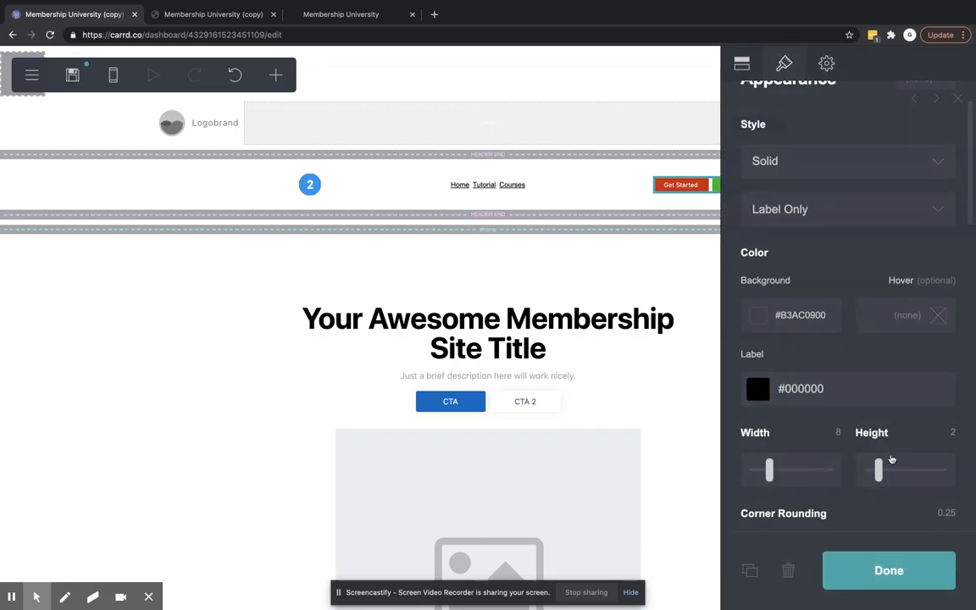
- Set button Height 2.625, Corner Rounding 0.5 and label text Size 1
left_click_drag(878, 470, 892, 470)
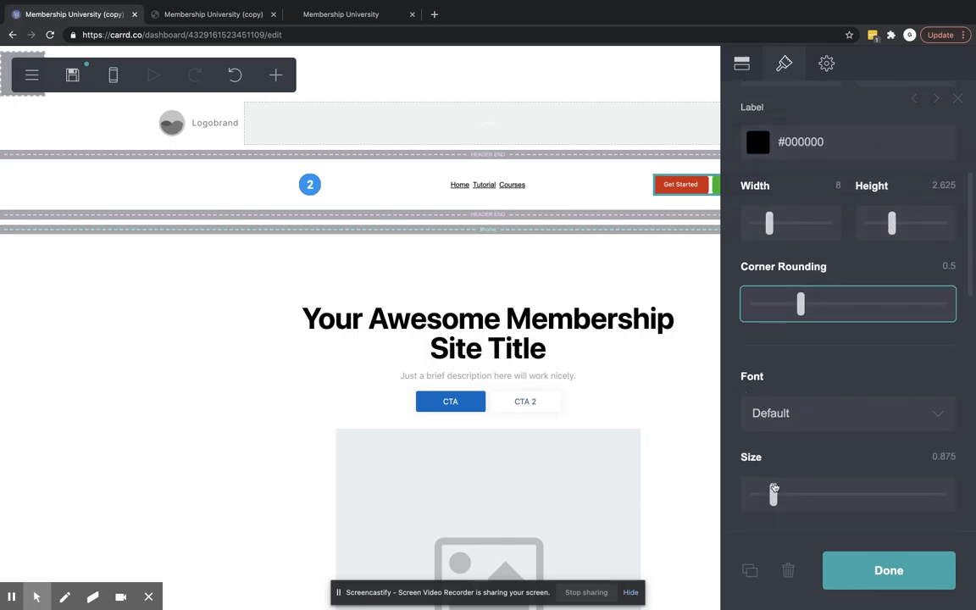
left_click_drag(773, 494, 792, 495)
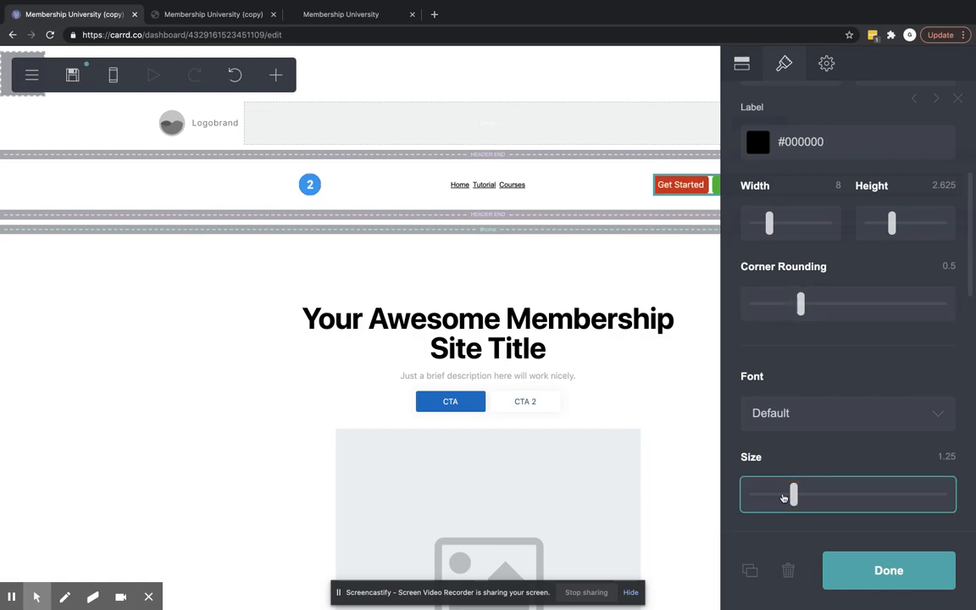
left_click_drag(793, 496, 779, 495)
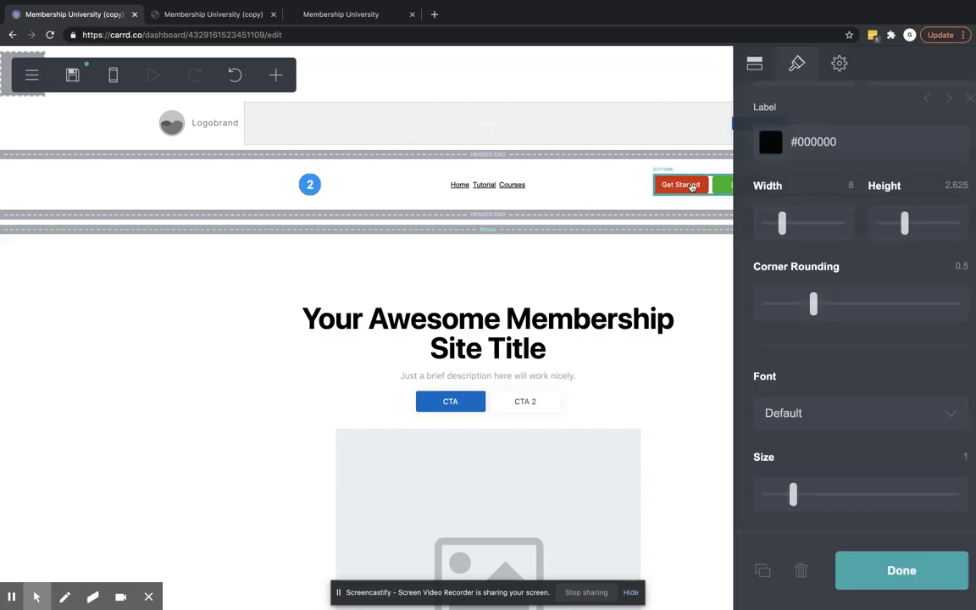
left_click(487, 185)
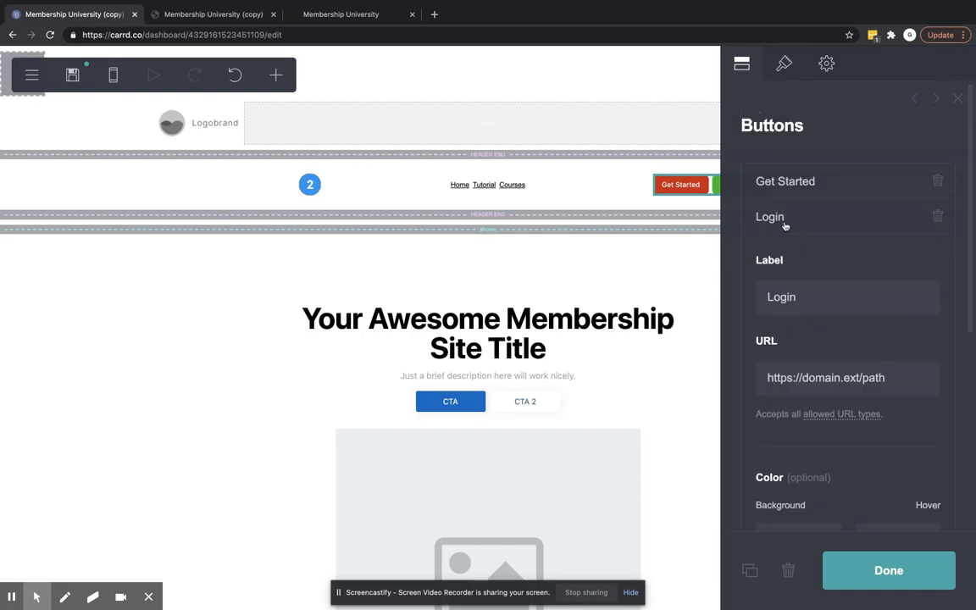
- Replace the Get Started button's placeholder URL with a '#pr' section link
left_click(785, 180)
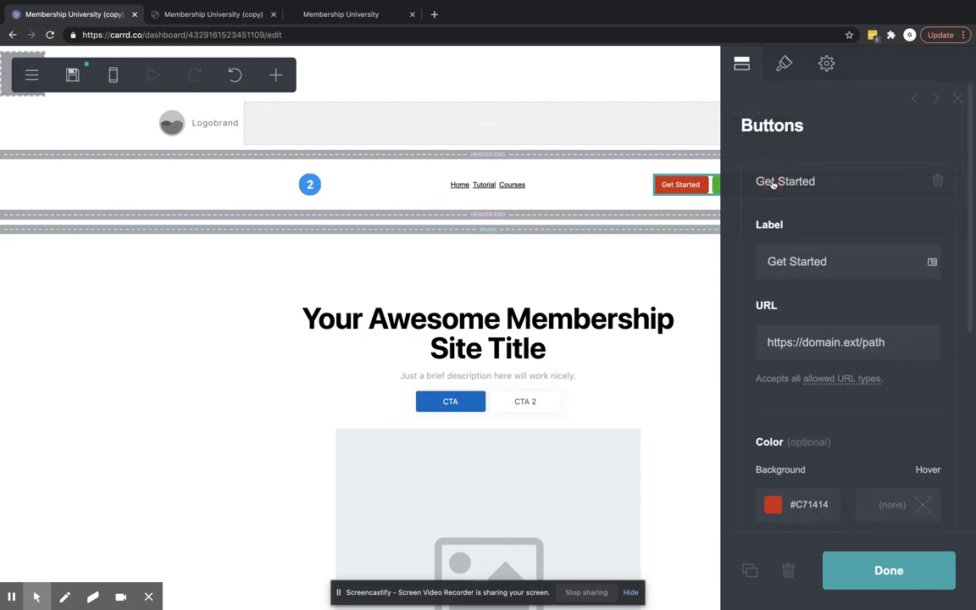
left_click(847, 342)
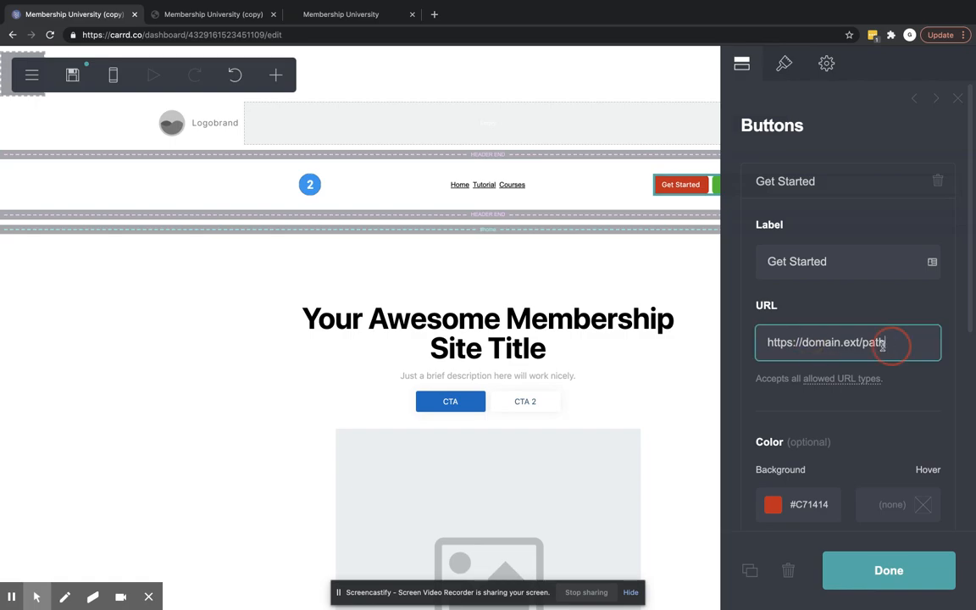
triple_click(825, 342)
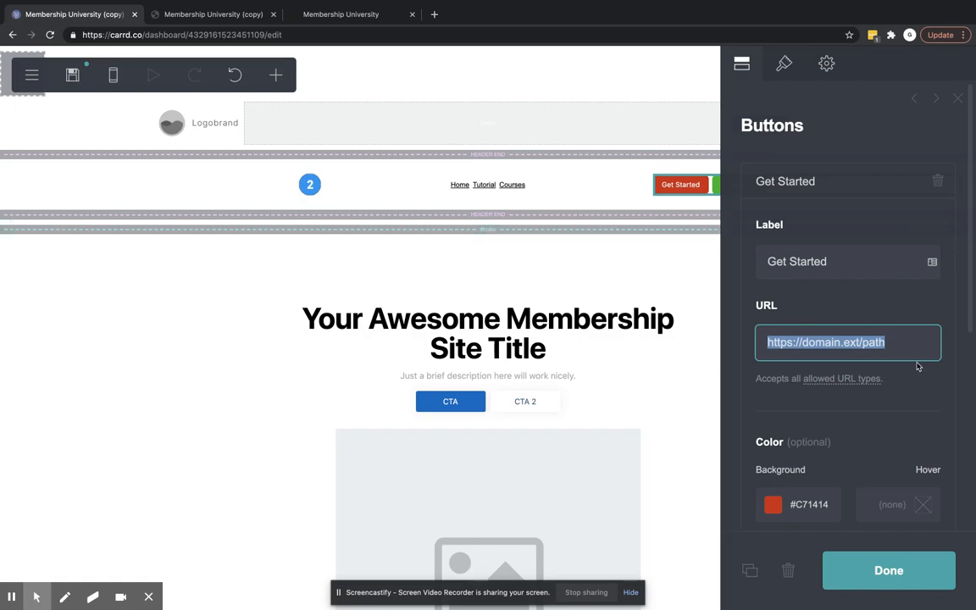
type("#pr")
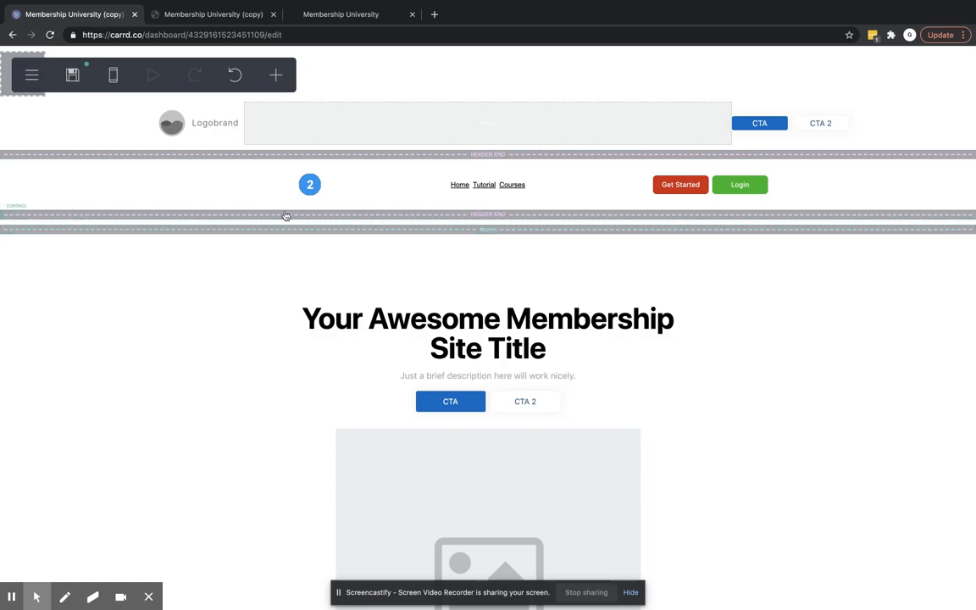
- Enable Hide header on the home section break below the header
left_click(297, 217)
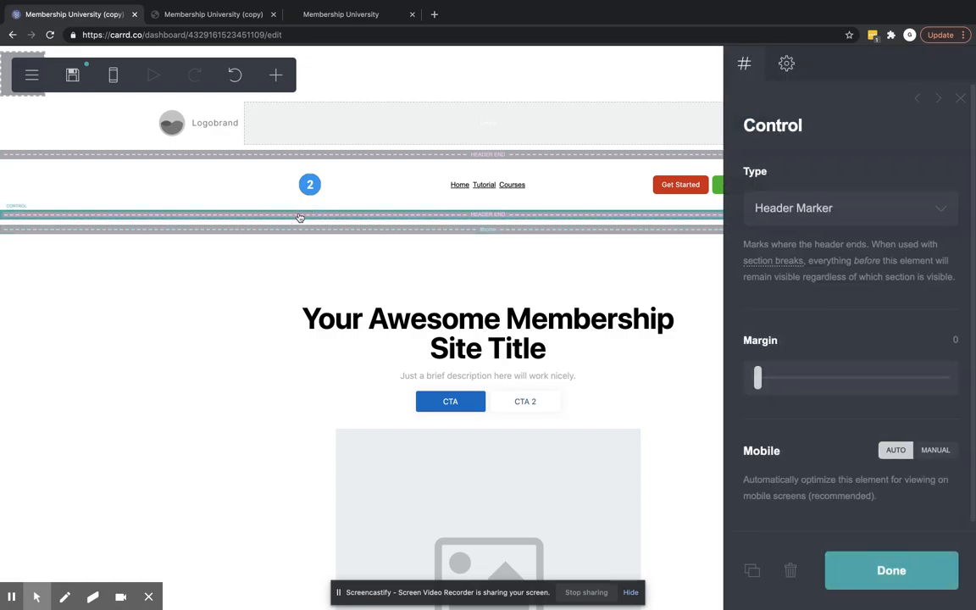
left_click(847, 208)
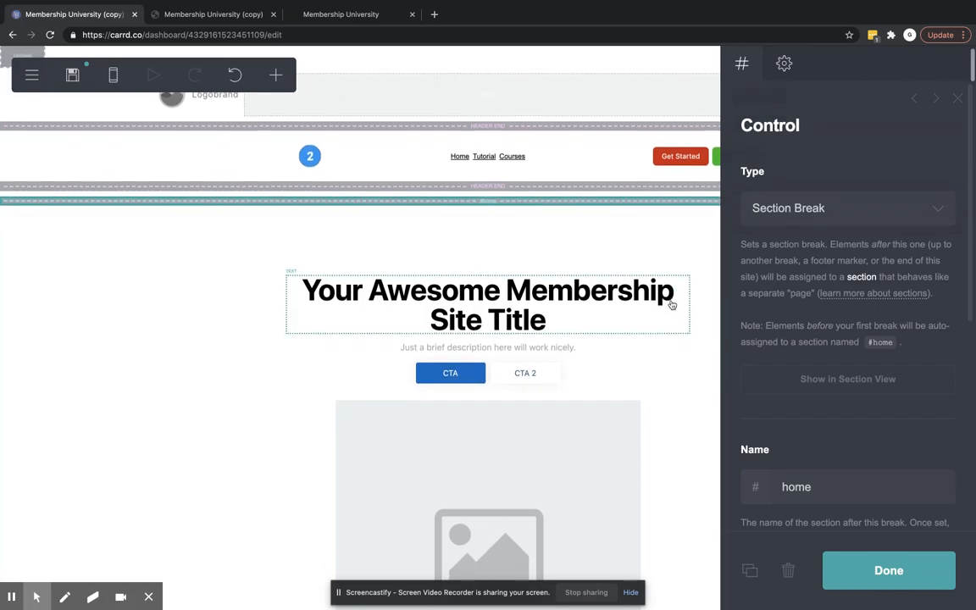
scroll("down", 3)
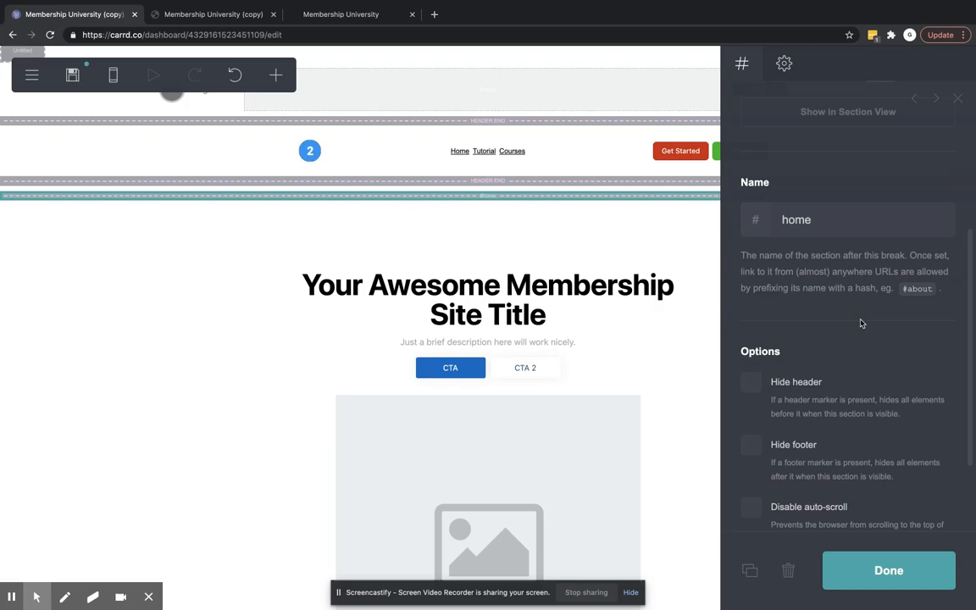
left_click(749, 295)
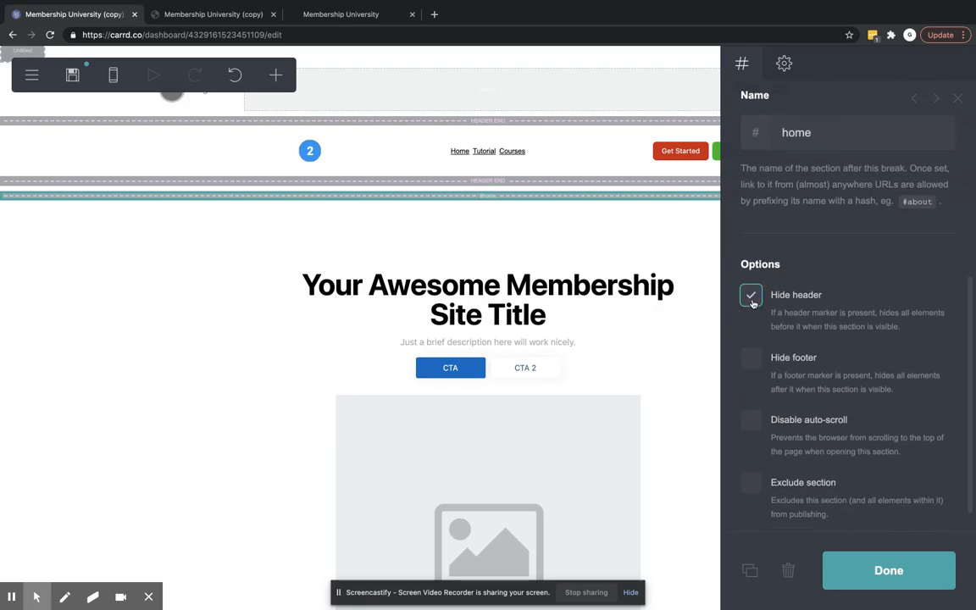
left_click(750, 295)
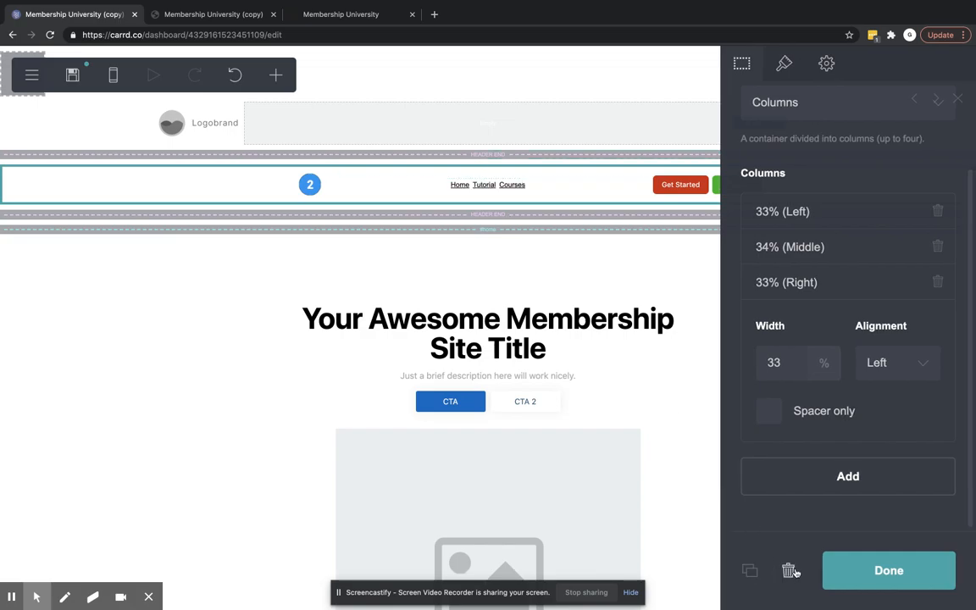
- Dismiss the Preserve contents prompt and reopen the home section break's settings
left_click(790, 570)
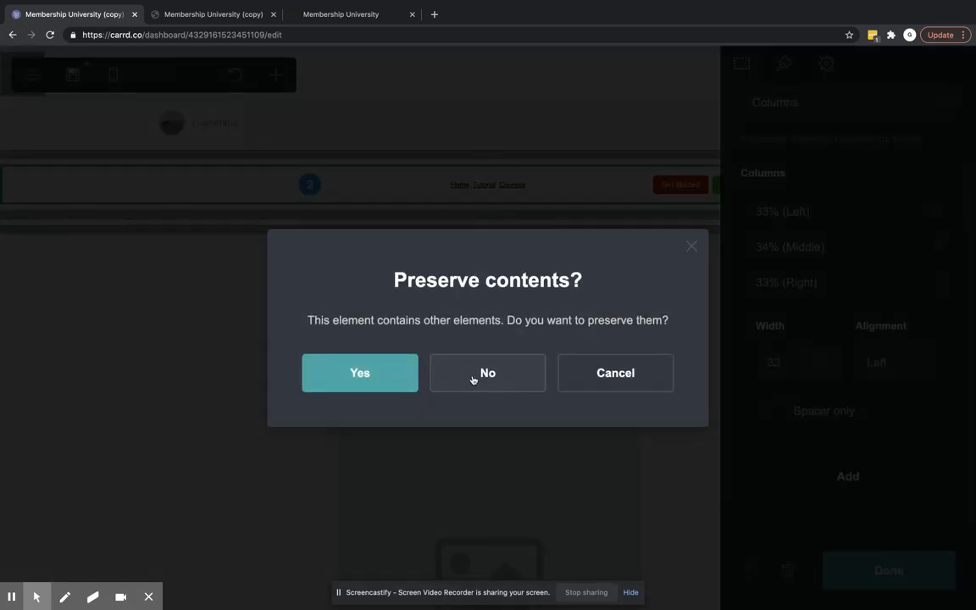
left_click(481, 373)
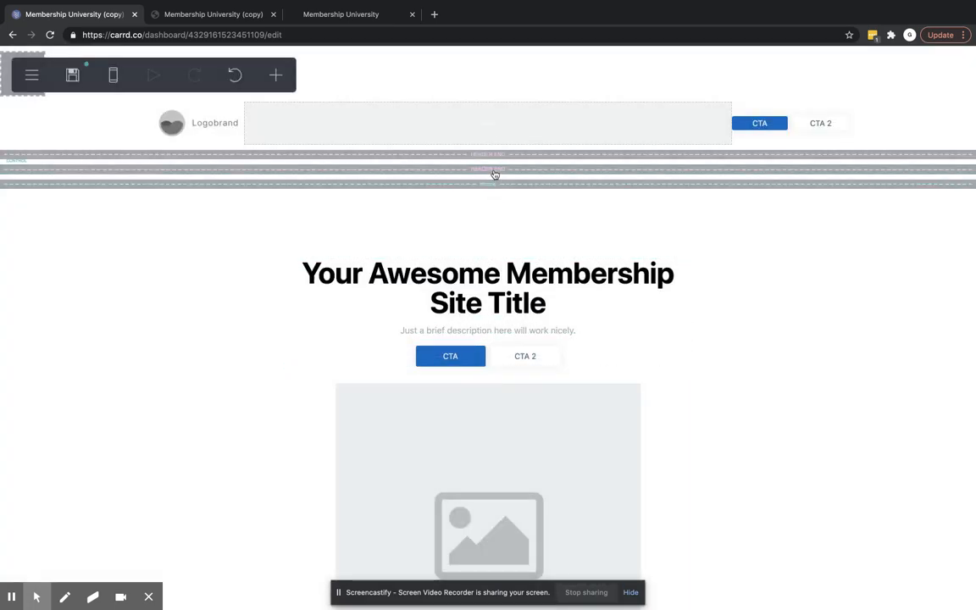
left_click(487, 168)
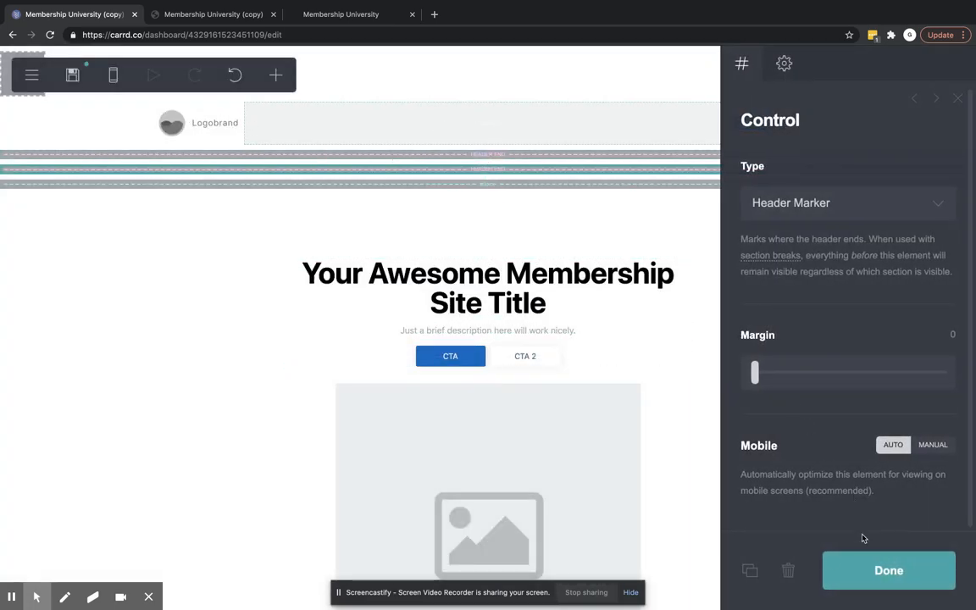
left_click(888, 570)
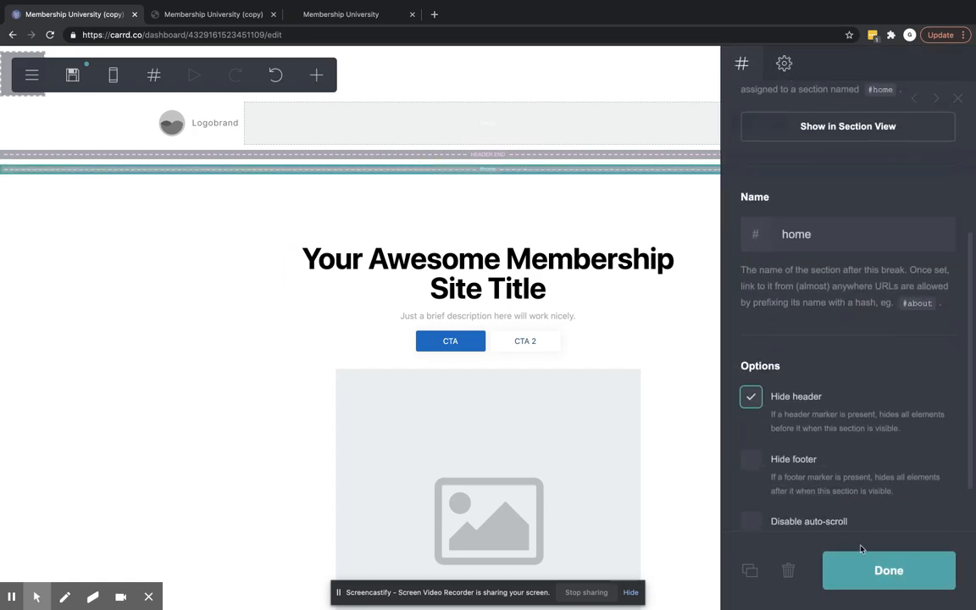
- Save the site and view its demo, showing the page without the header
left_click(887, 570)
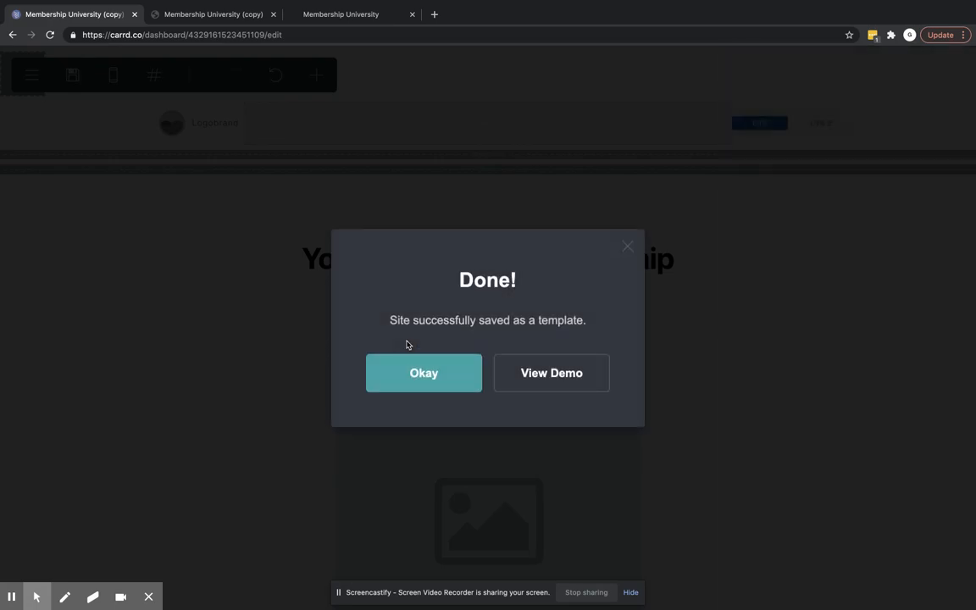
left_click(550, 373)
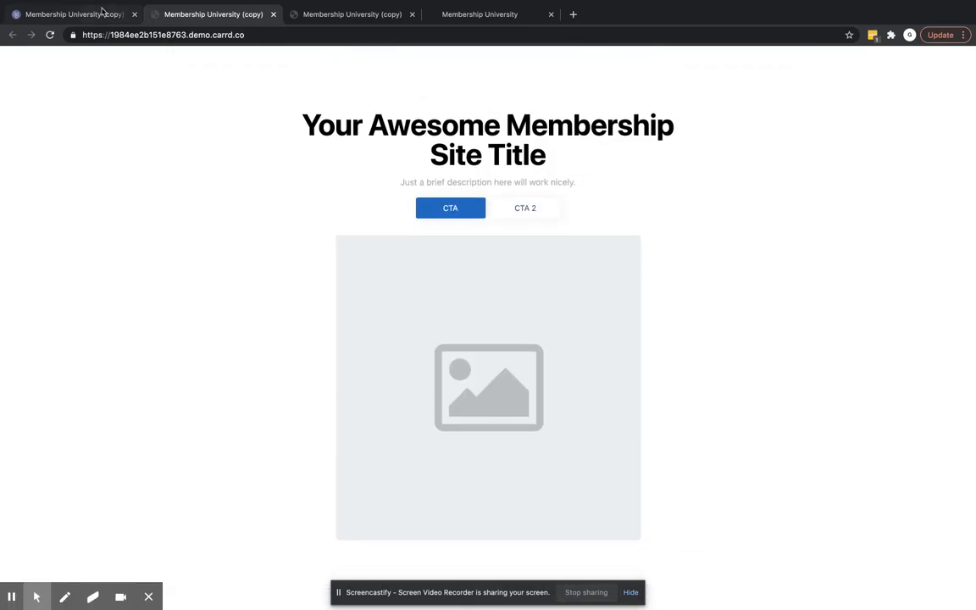
mouse_move(473, 350)
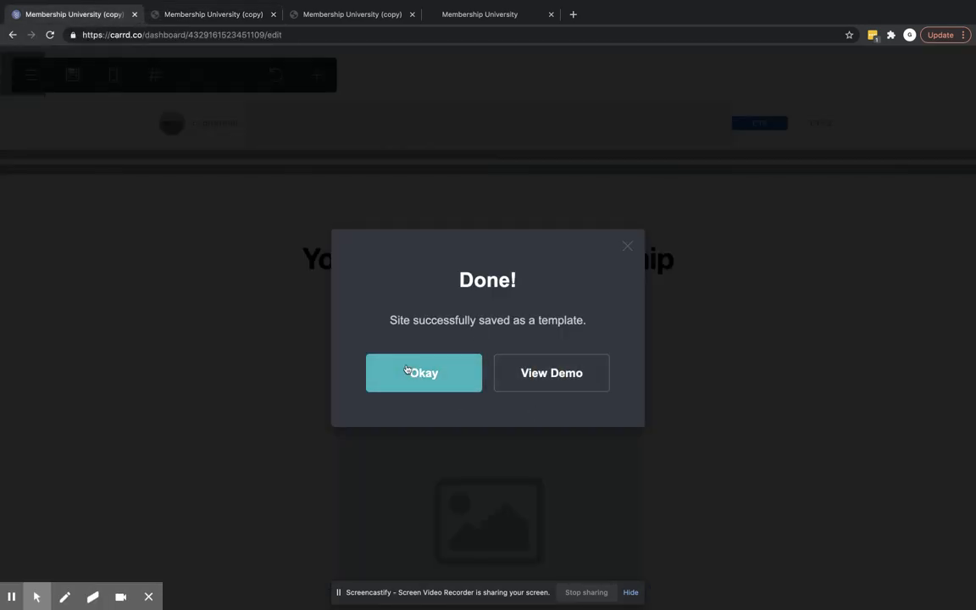
- Dismiss the saved notice and untick Hide header in the section break settings
left_click(424, 373)
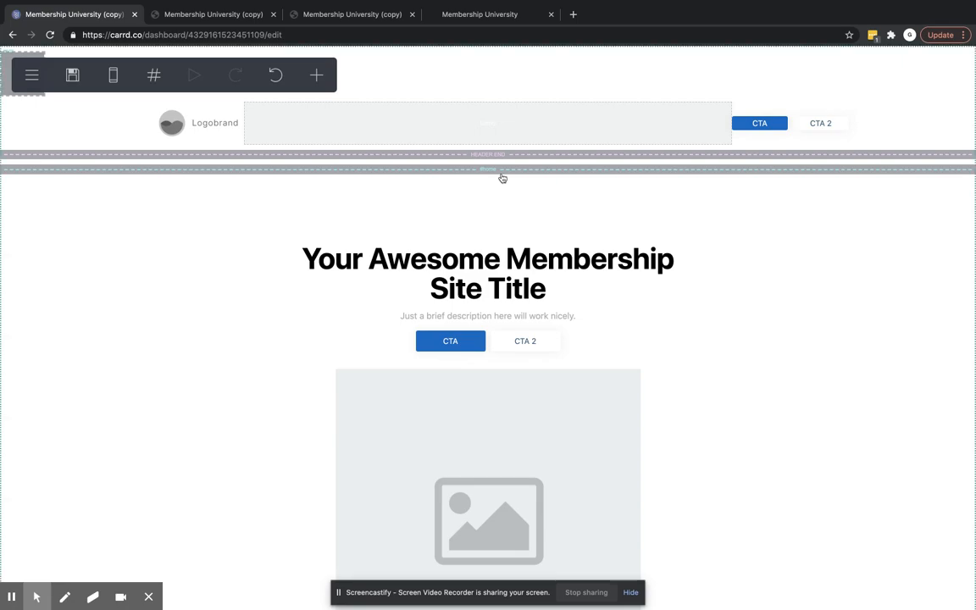
left_click(488, 167)
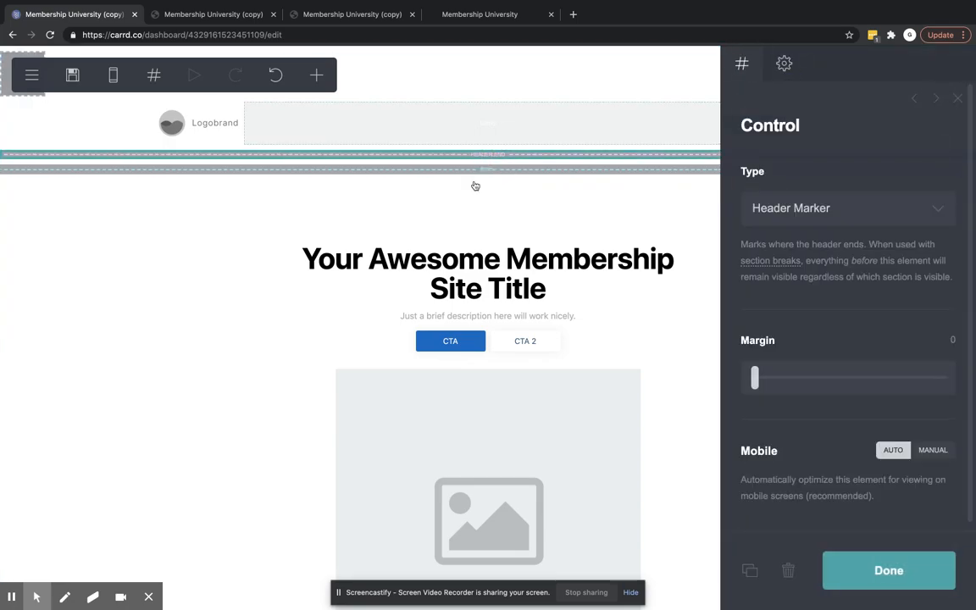
mouse_move(657, 298)
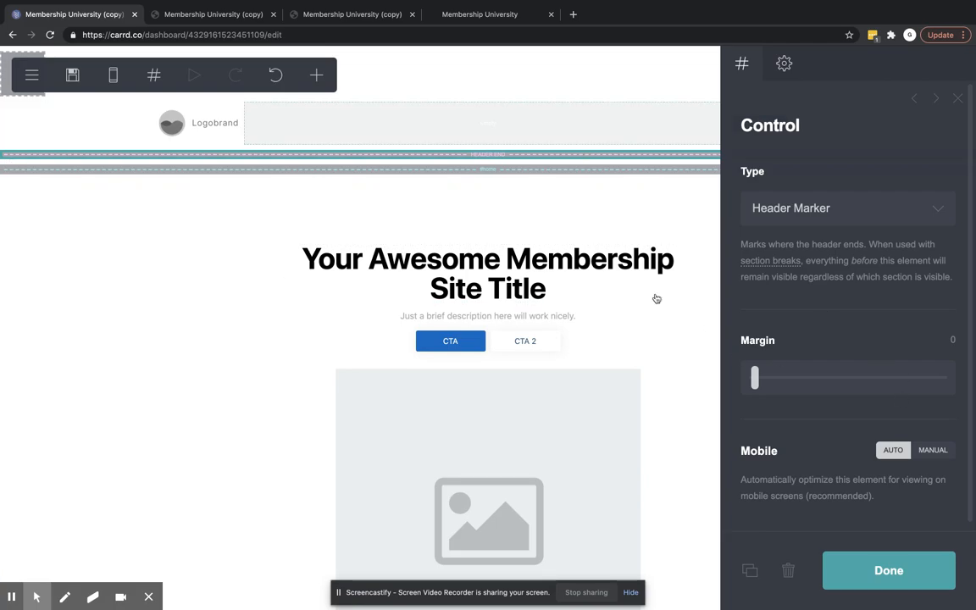
scroll("down", 3)
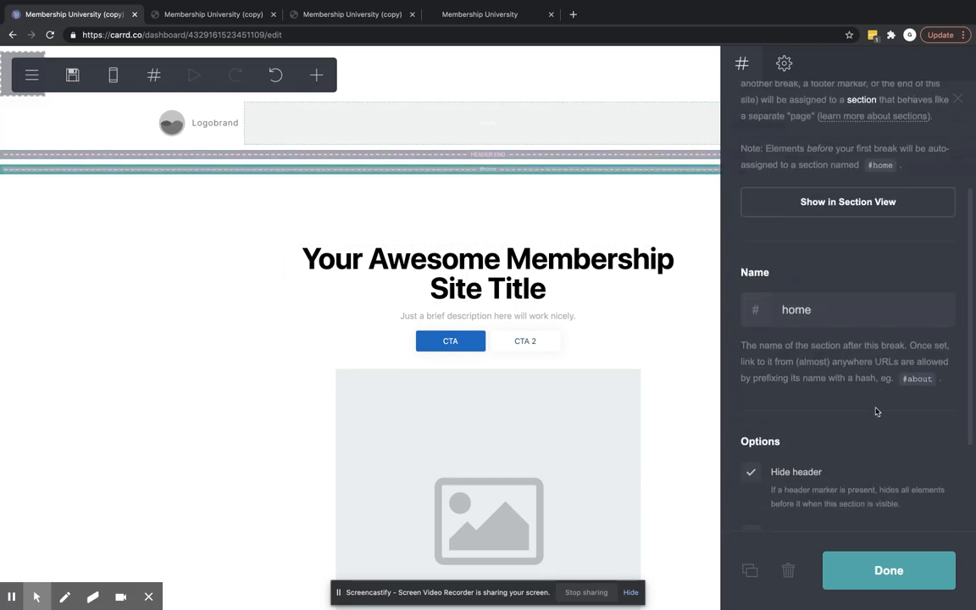
- Publish the changes and check the demo shows the logo header above the title
left_click(750, 472)
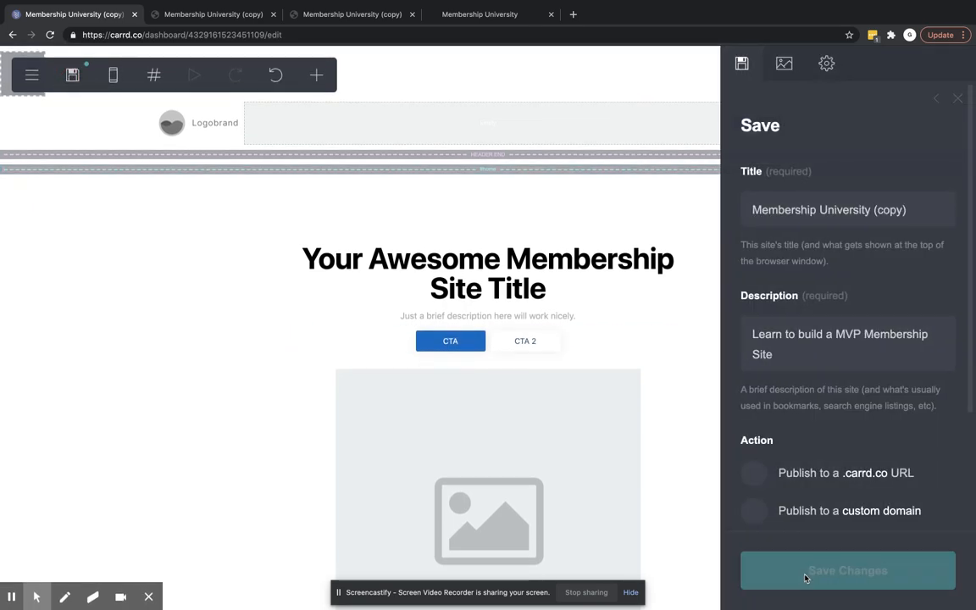
left_click(846, 570)
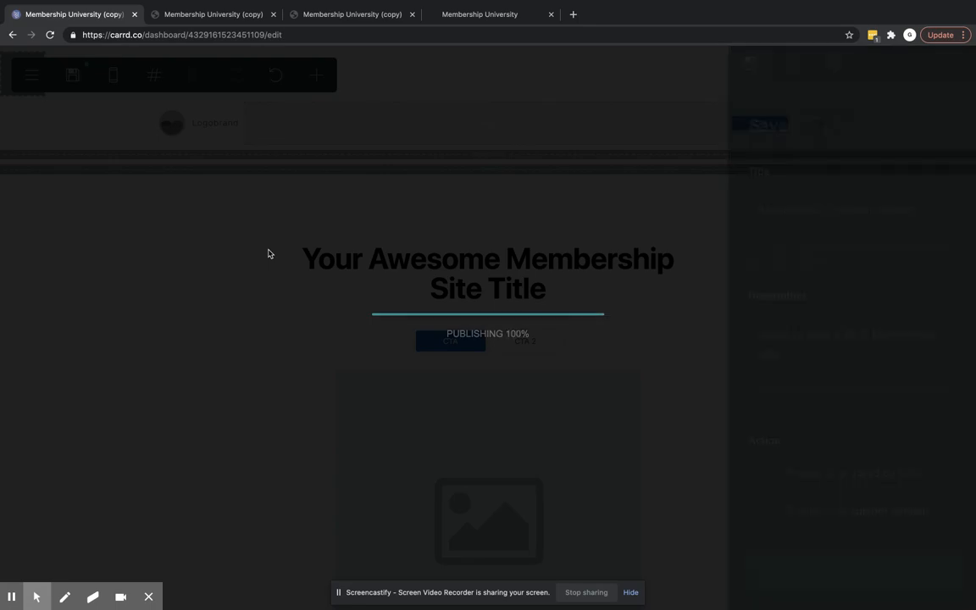
left_click(208, 14)
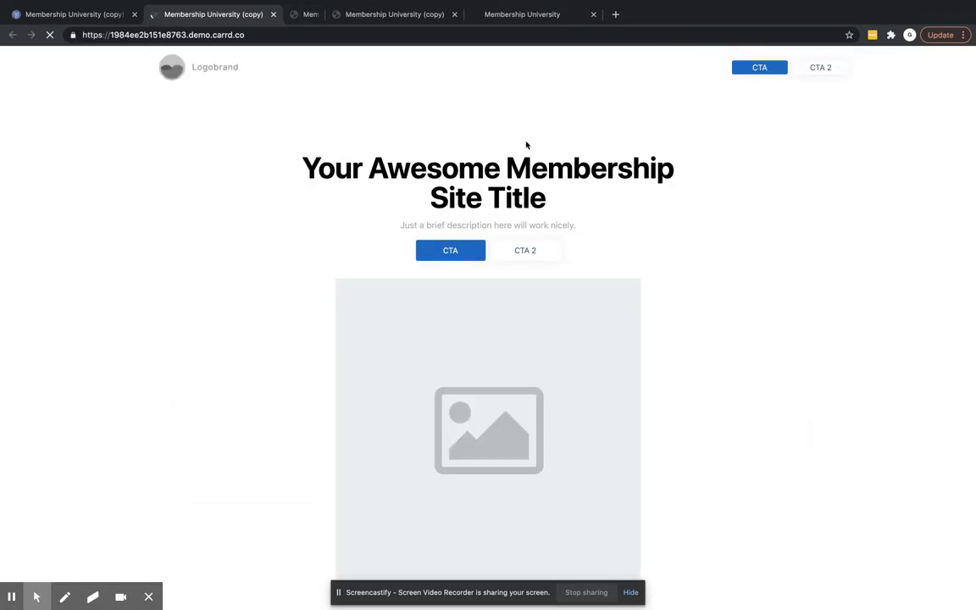
scroll("down", 3)
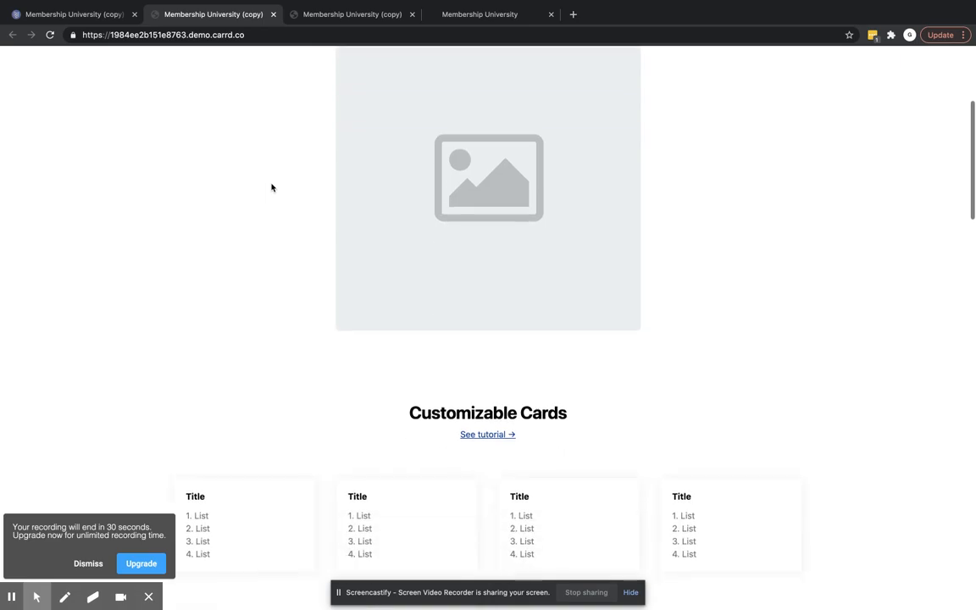
left_click(72, 15)
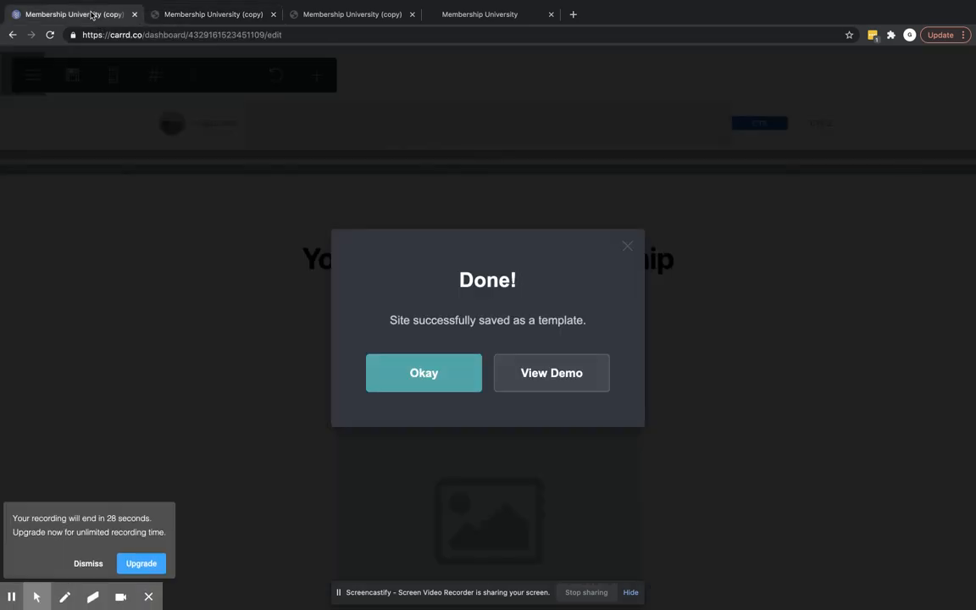
- Dismiss the saved notice and give the header Columns container a Gradient background
left_click(423, 372)
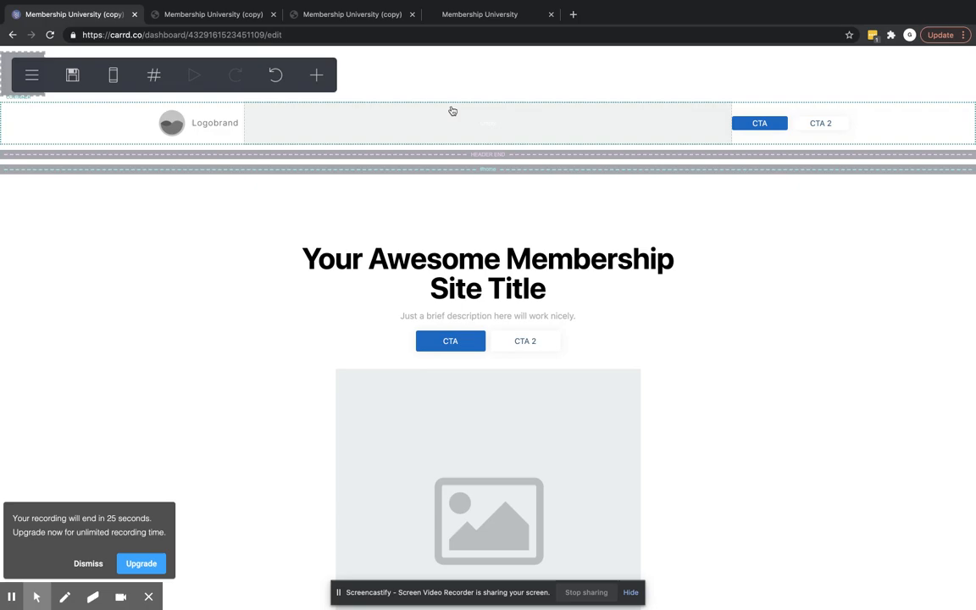
left_click(454, 123)
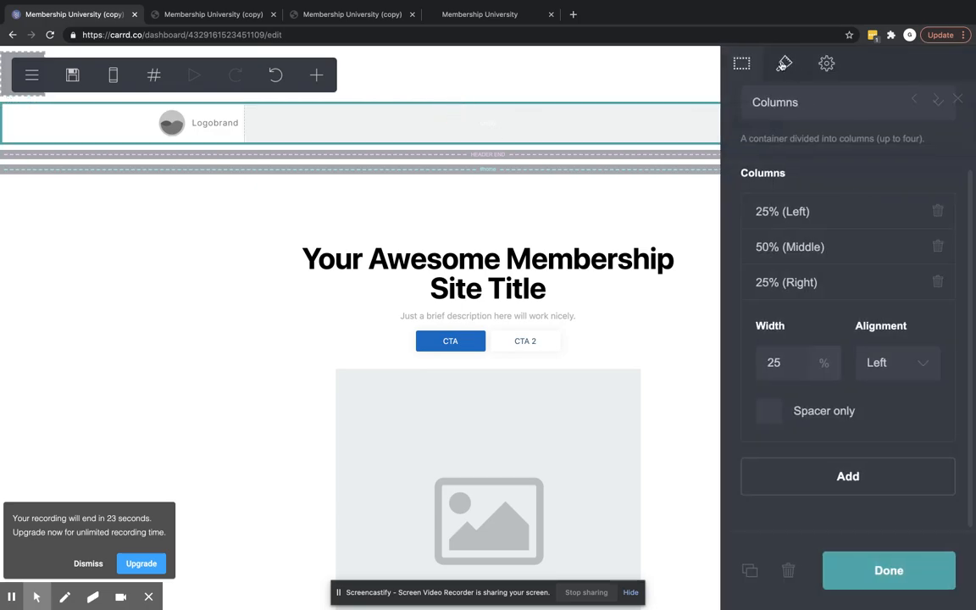
left_click(783, 63)
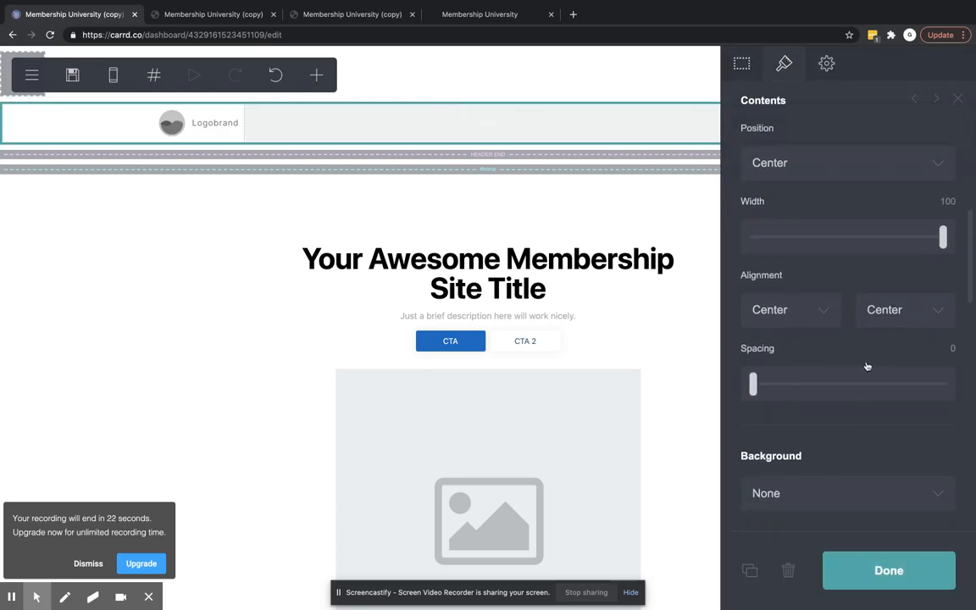
left_click(847, 493)
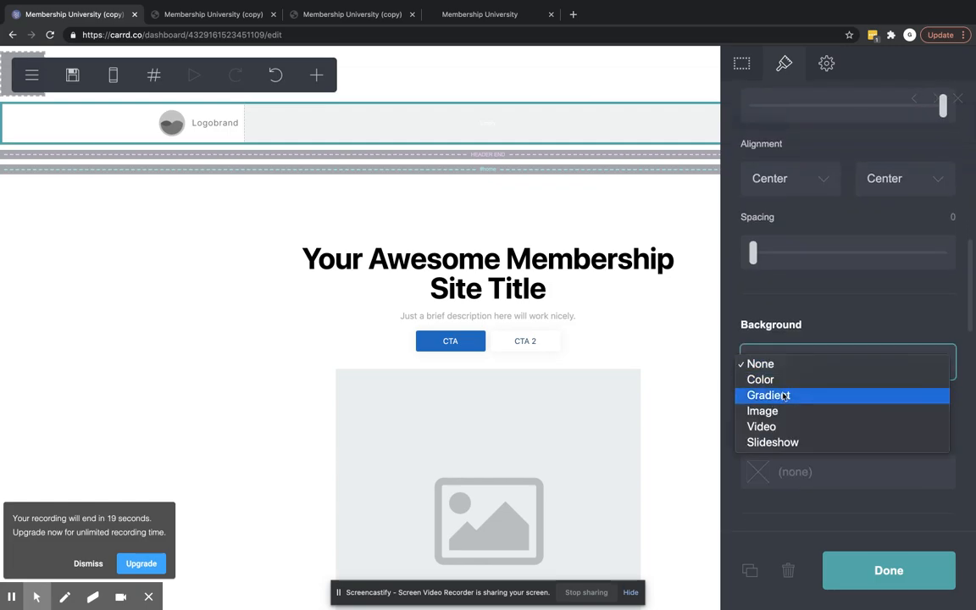
left_click(767, 395)
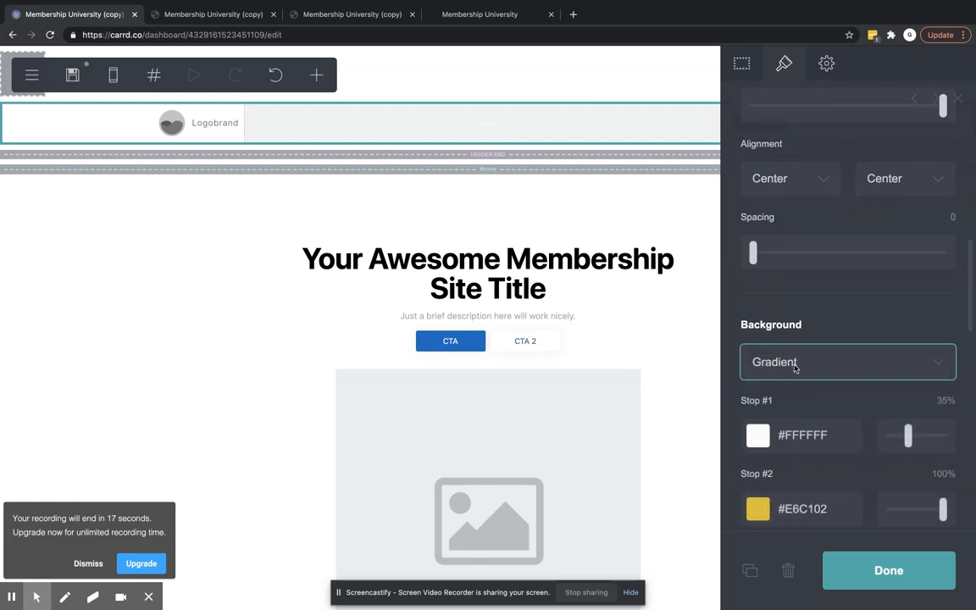
- Set the header container's background back to None and finish editing it
left_click(847, 362)
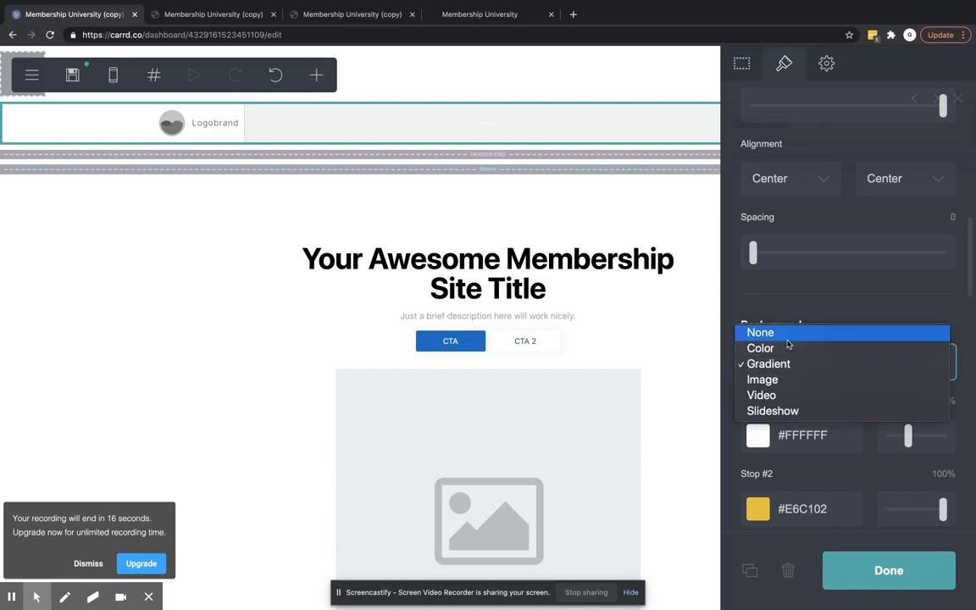
left_click(760, 332)
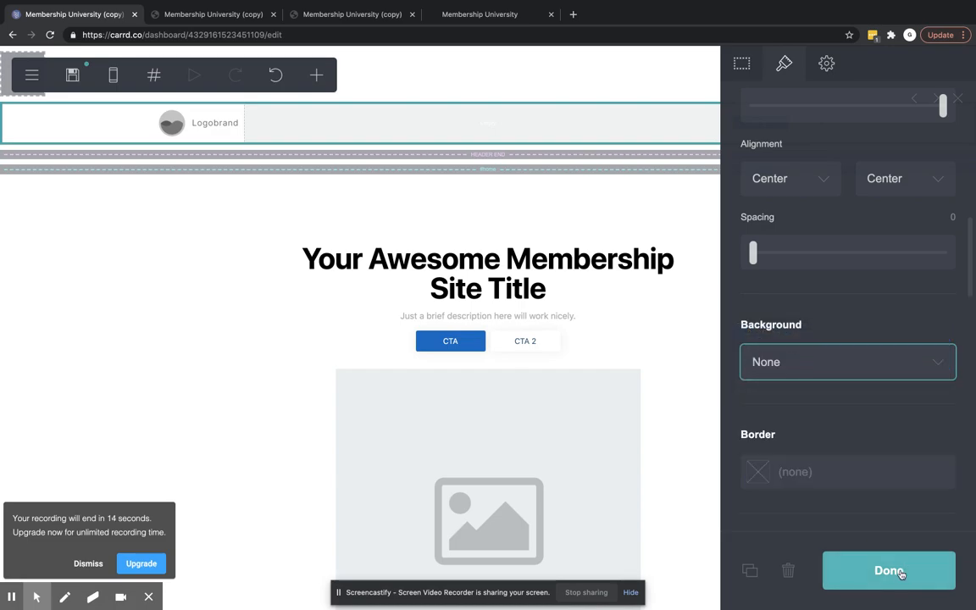
left_click(887, 570)
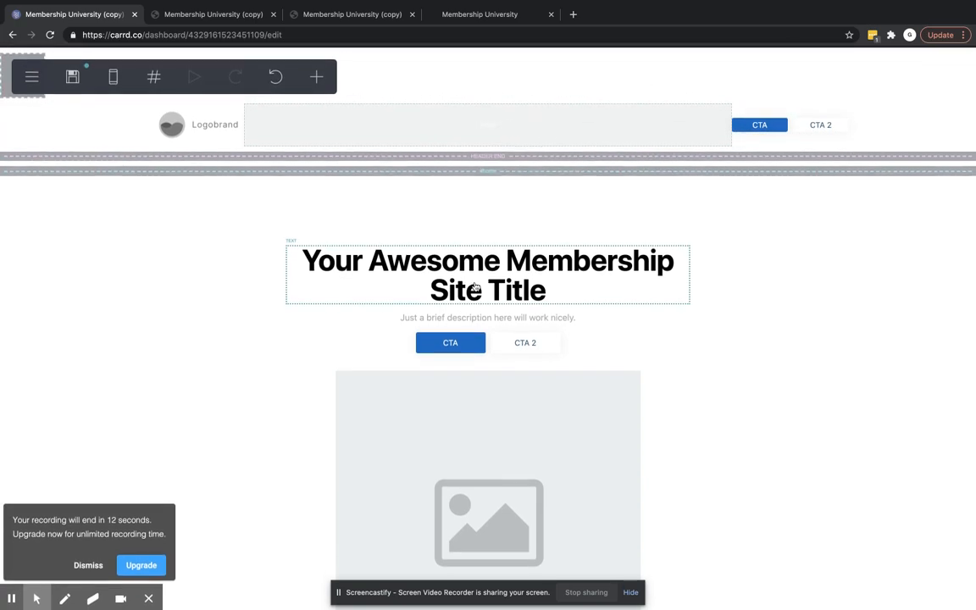